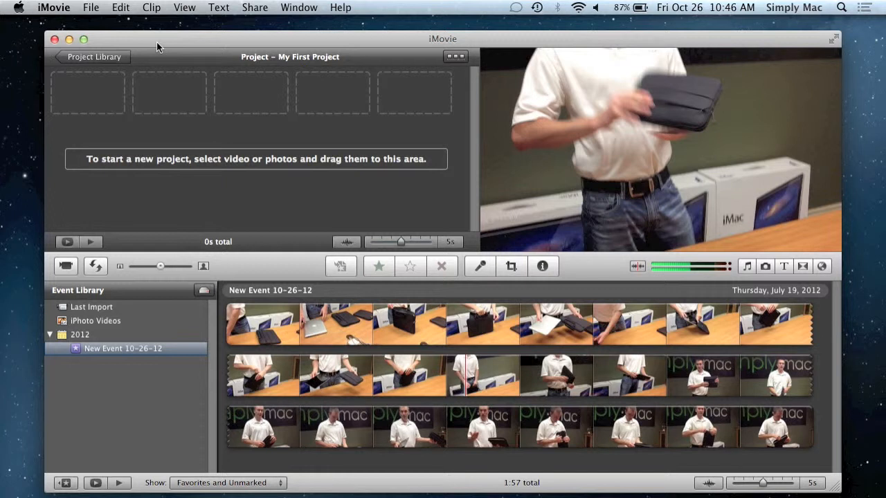
mouse_move(126, 47)
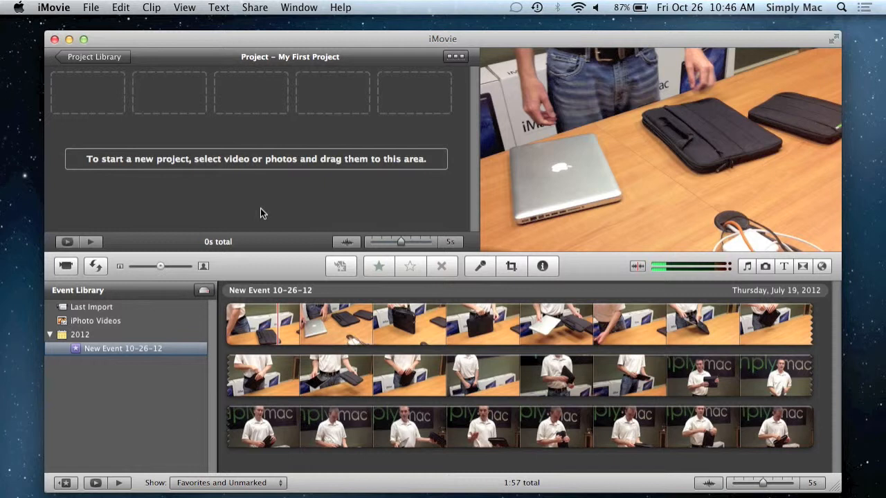
mouse_move(164, 58)
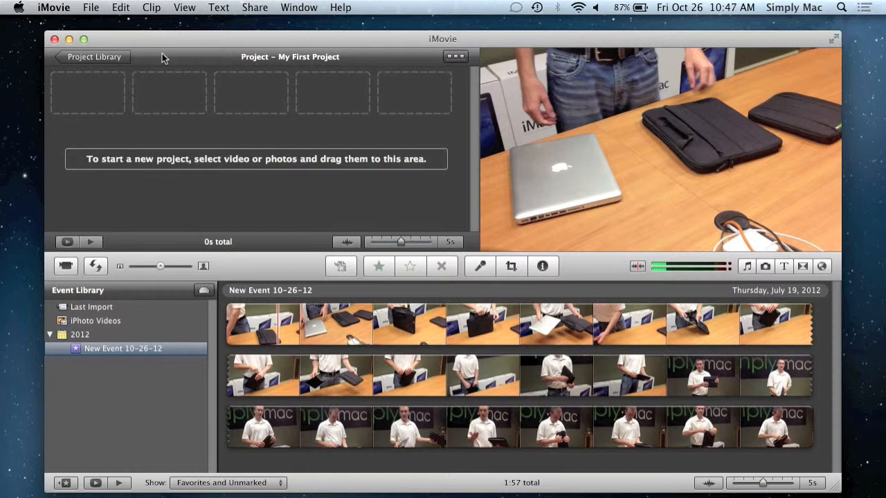
mouse_move(266, 259)
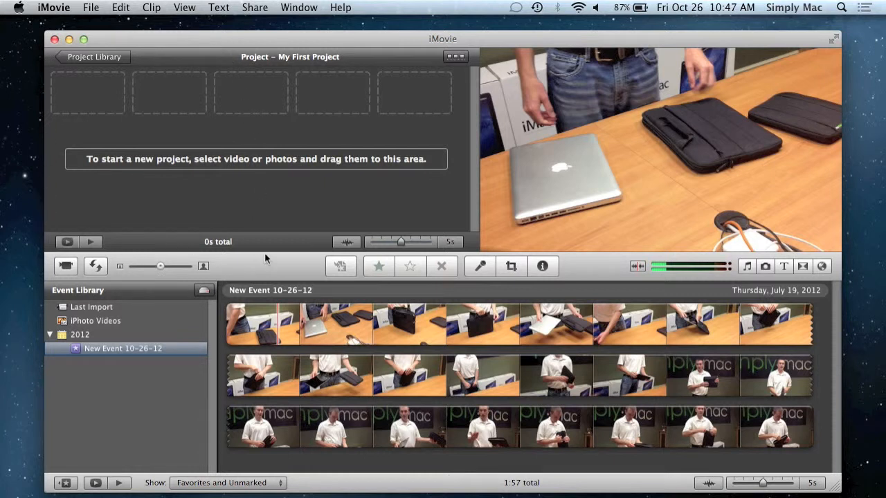
mouse_move(469, 91)
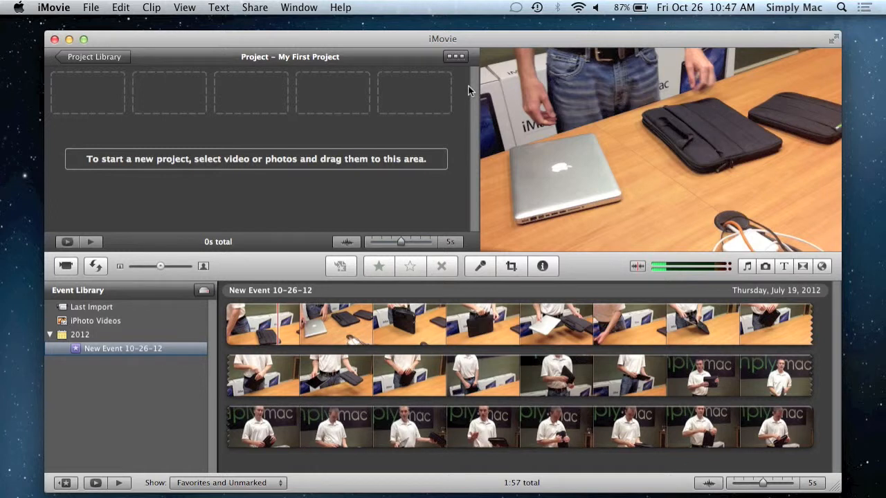
mouse_move(794, 181)
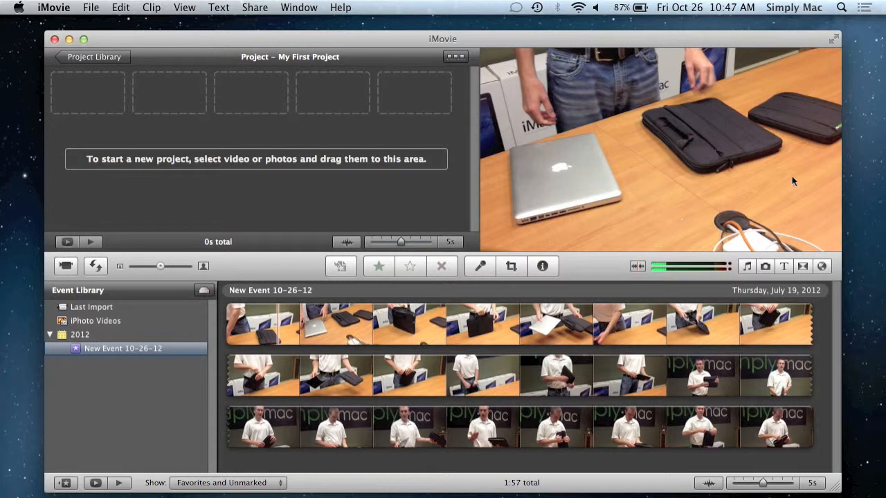
mouse_move(697, 63)
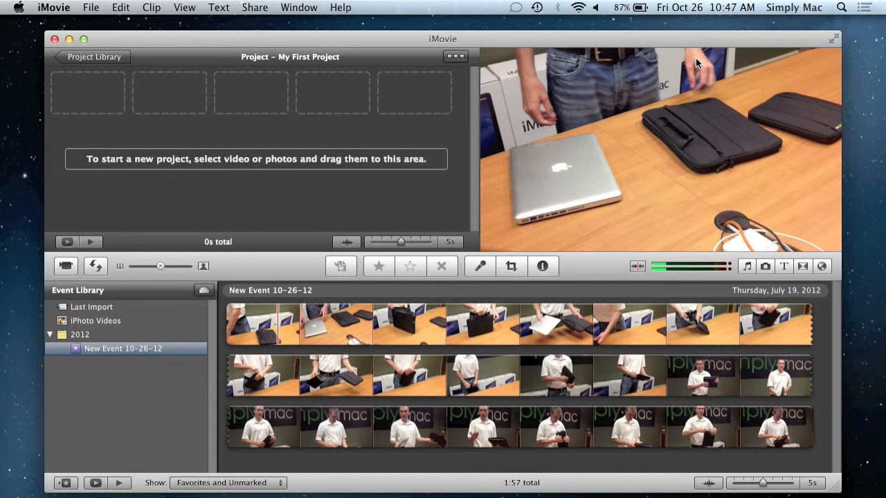
mouse_move(583, 65)
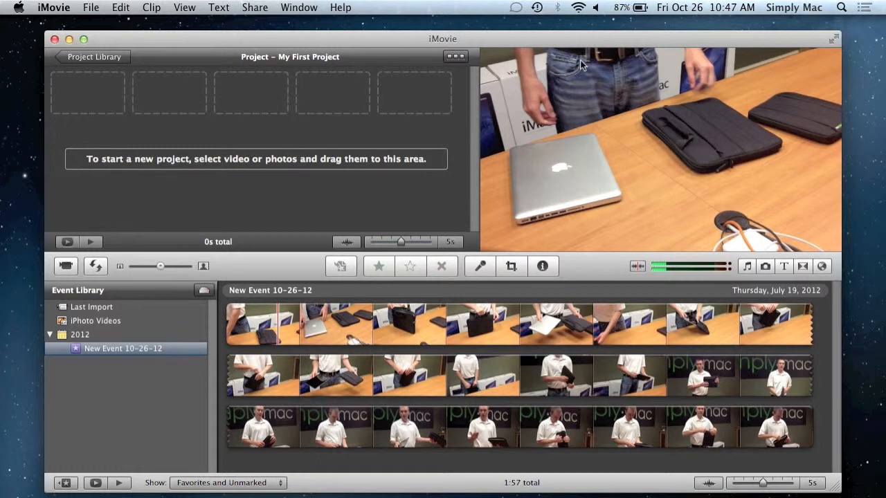
mouse_move(47, 468)
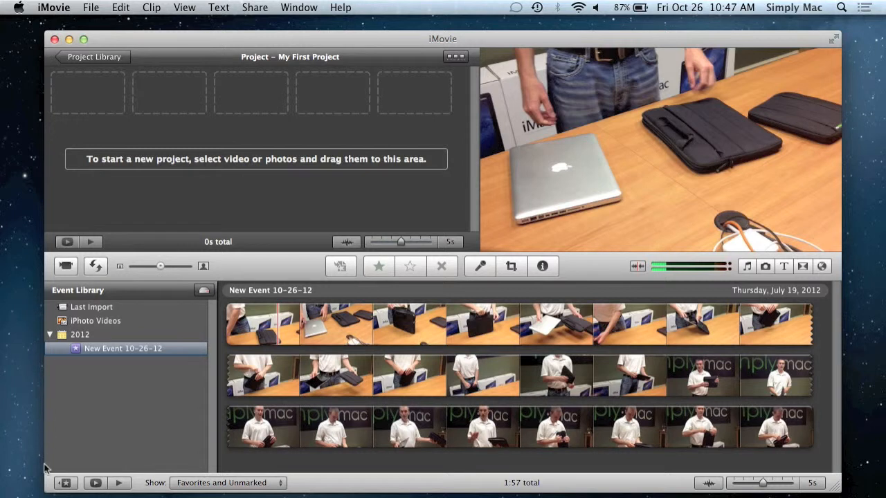
mouse_move(100, 297)
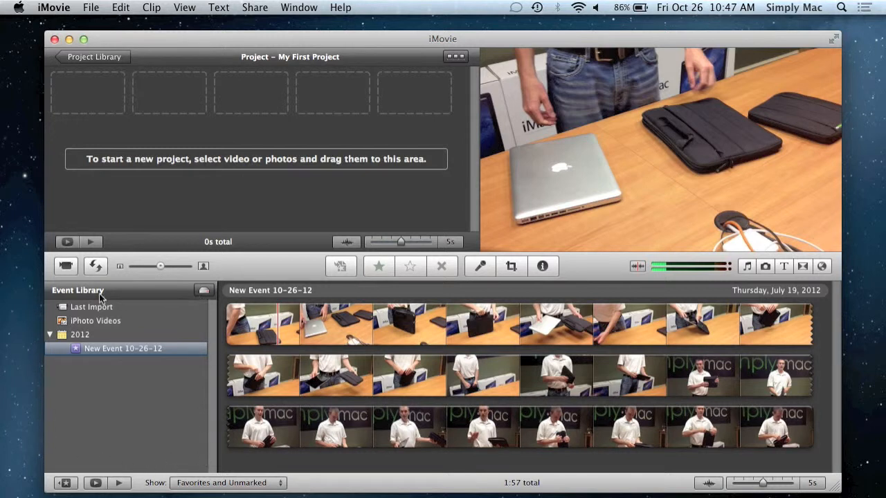
mouse_move(93, 314)
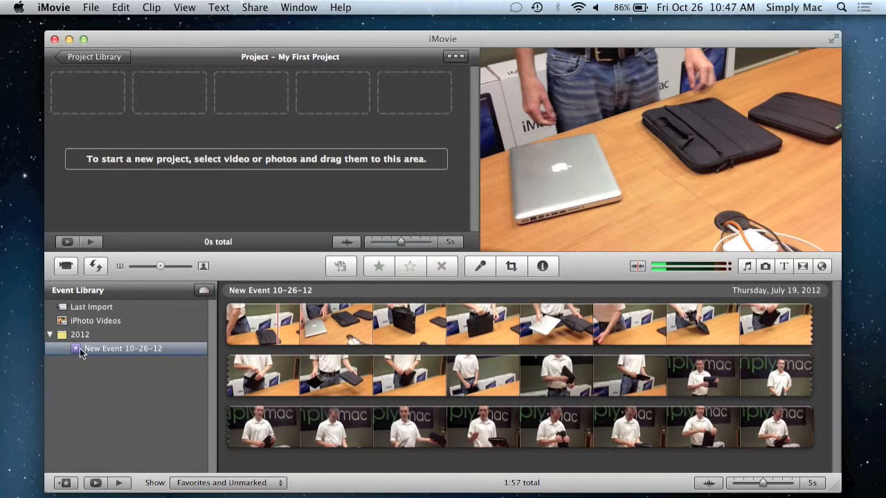
mouse_move(107, 386)
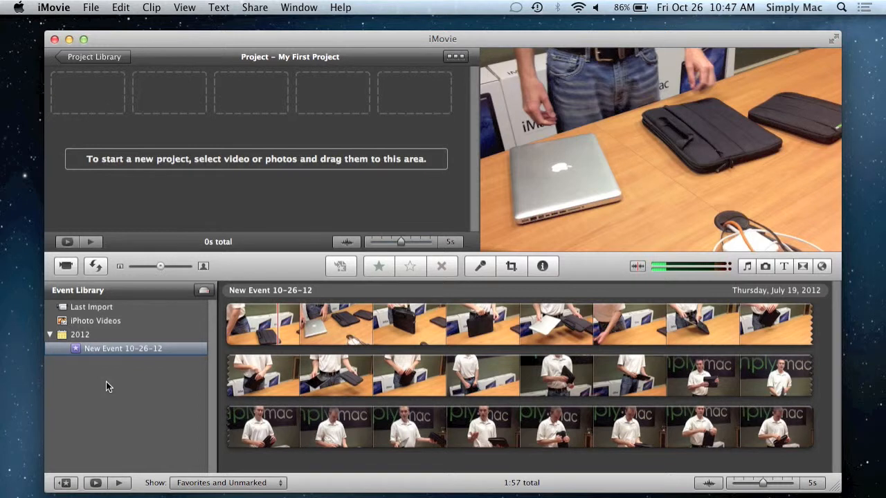
mouse_move(212, 450)
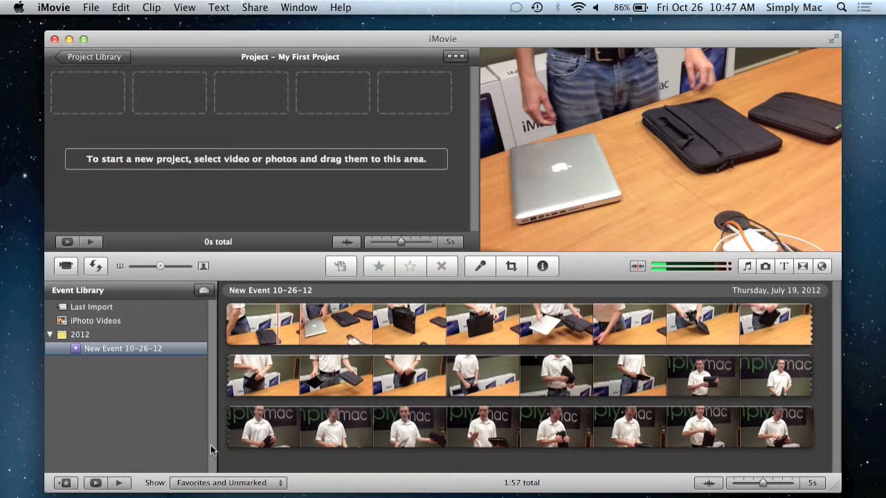
mouse_move(410, 492)
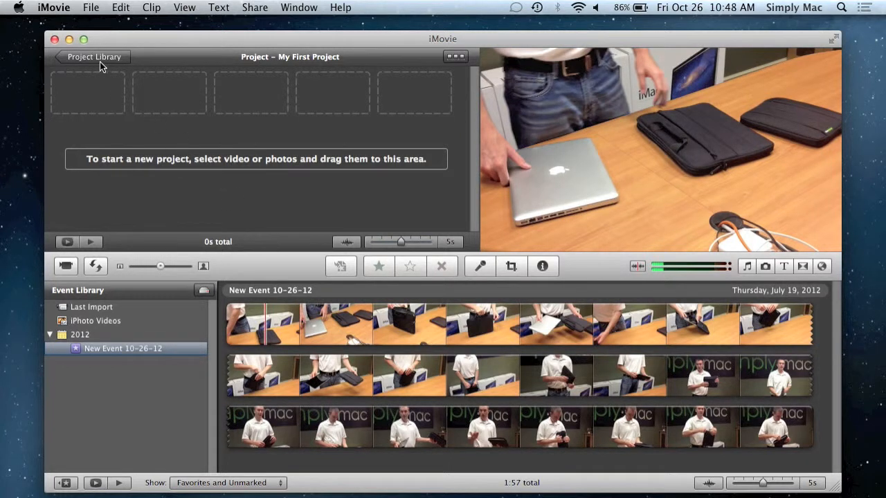
- Visit the Project Library, return to My First Project, and start a new project
left_click(94, 57)
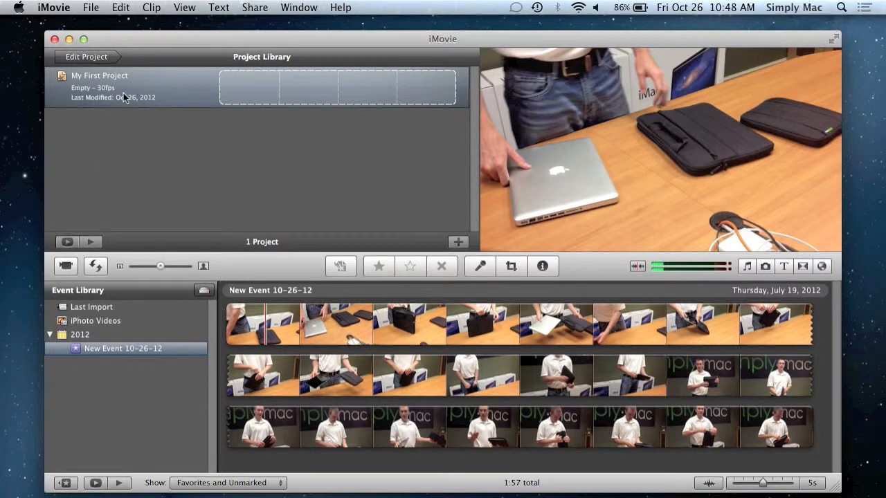
mouse_move(134, 137)
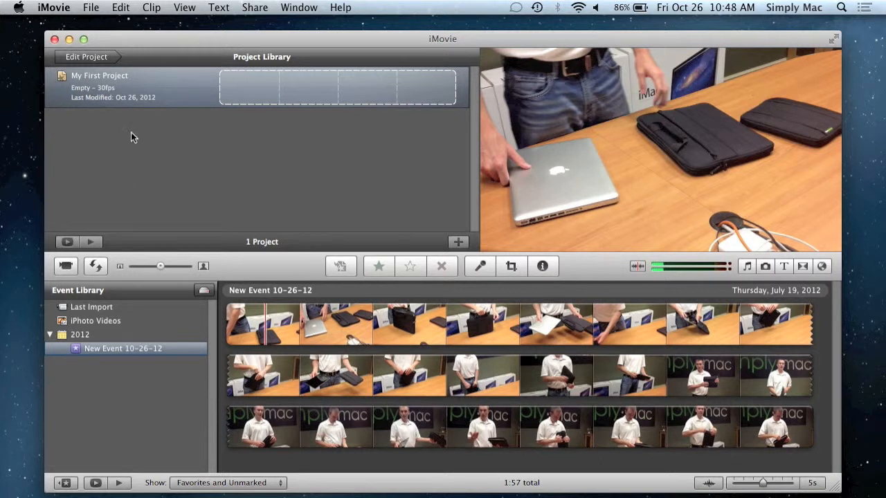
mouse_move(101, 65)
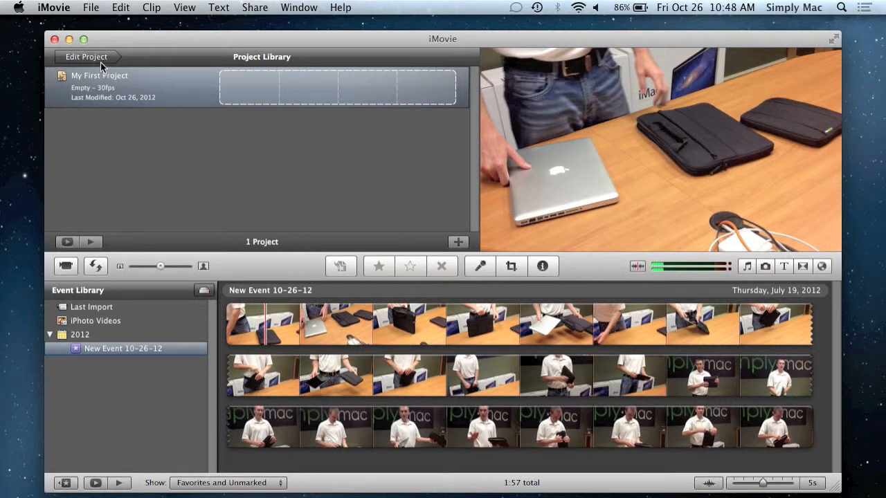
left_click(86, 56)
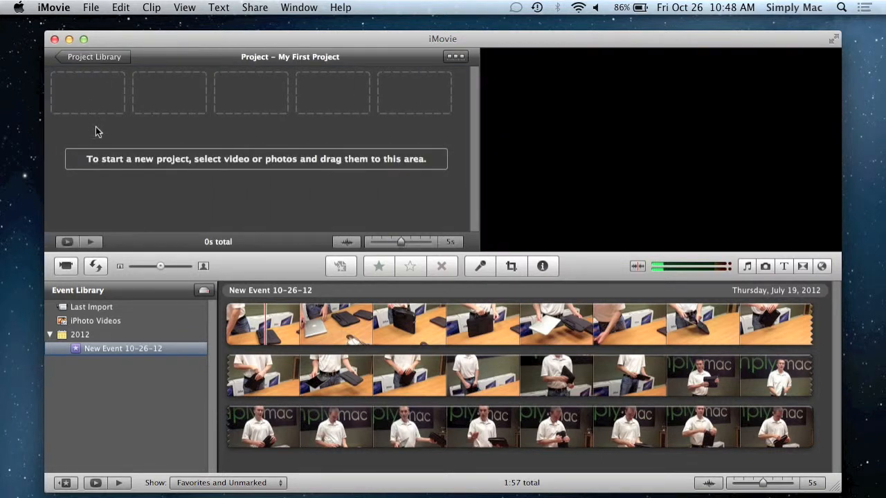
mouse_move(114, 137)
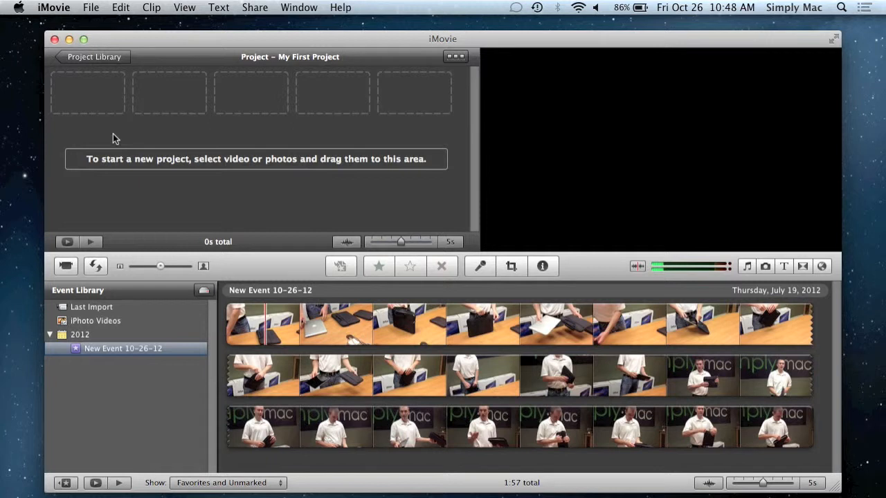
mouse_move(221, 185)
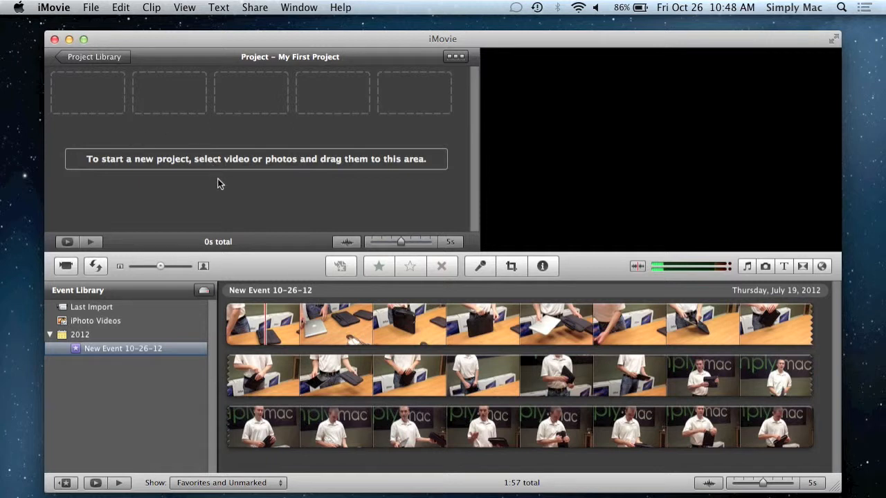
left_click(91, 8)
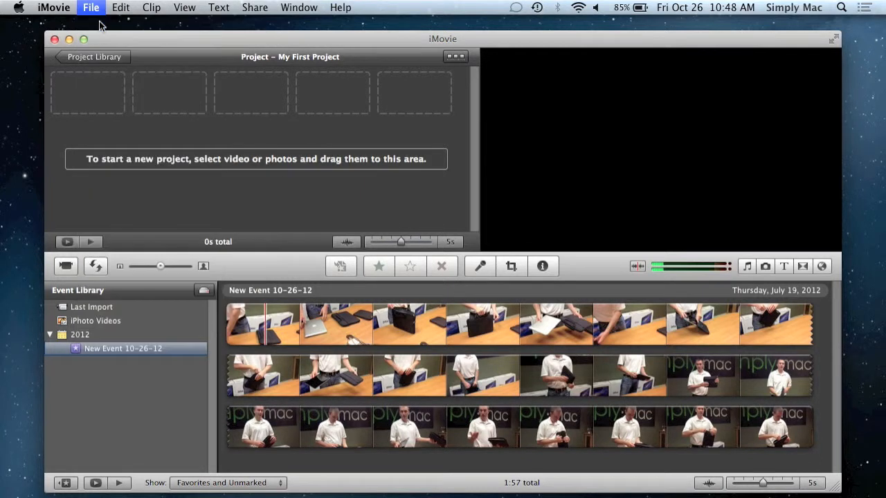
left_click(90, 8)
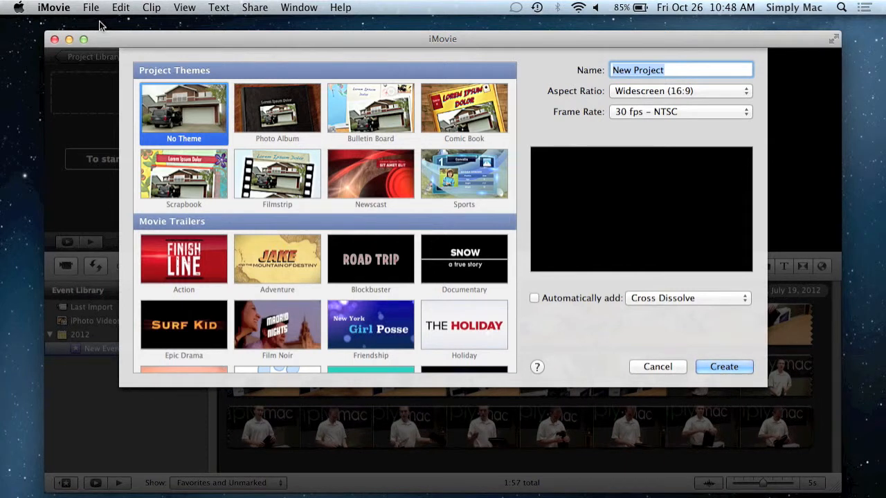
mouse_move(287, 74)
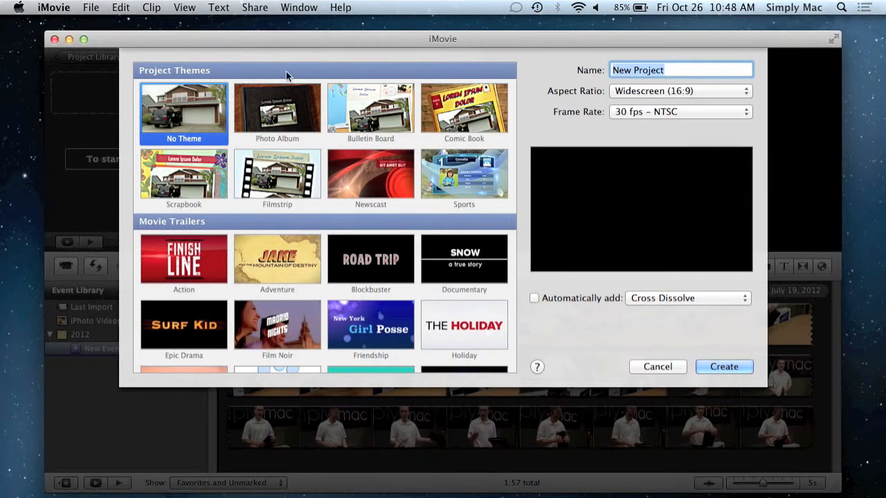
- Preview the Bulletin Board, Comic Book and Photo Album themes and the Action trailer
left_click(371, 111)
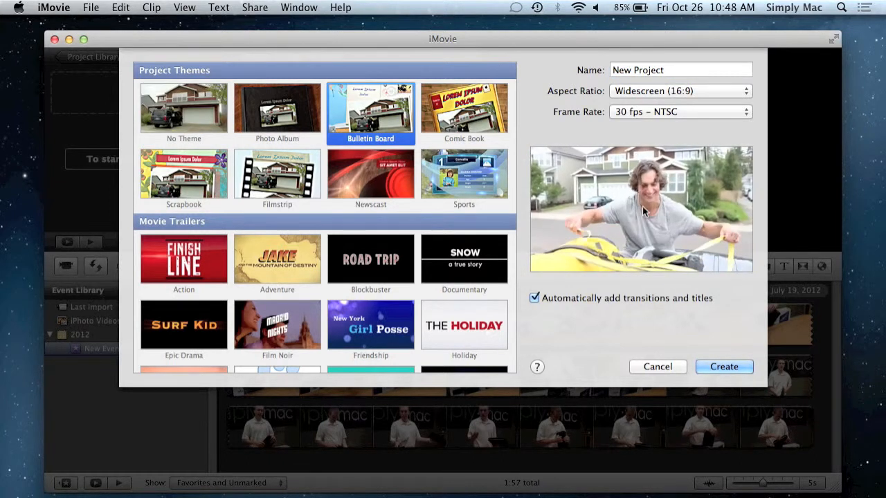
left_click(463, 113)
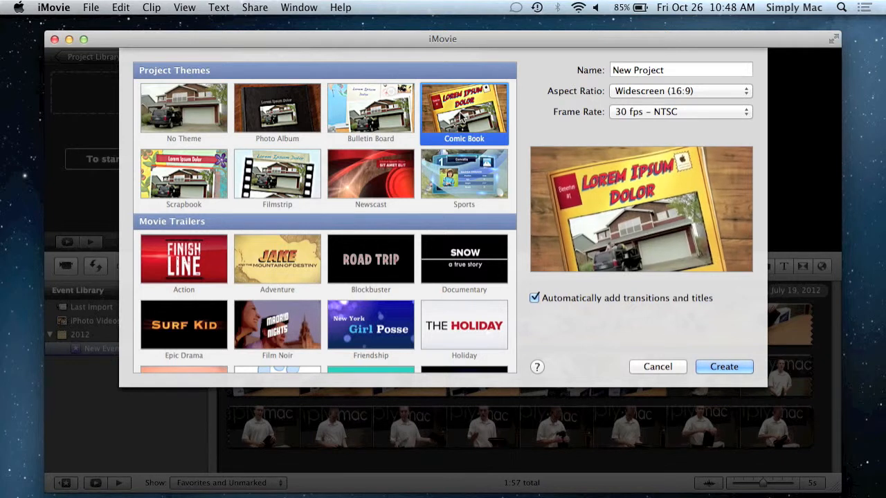
left_click(277, 108)
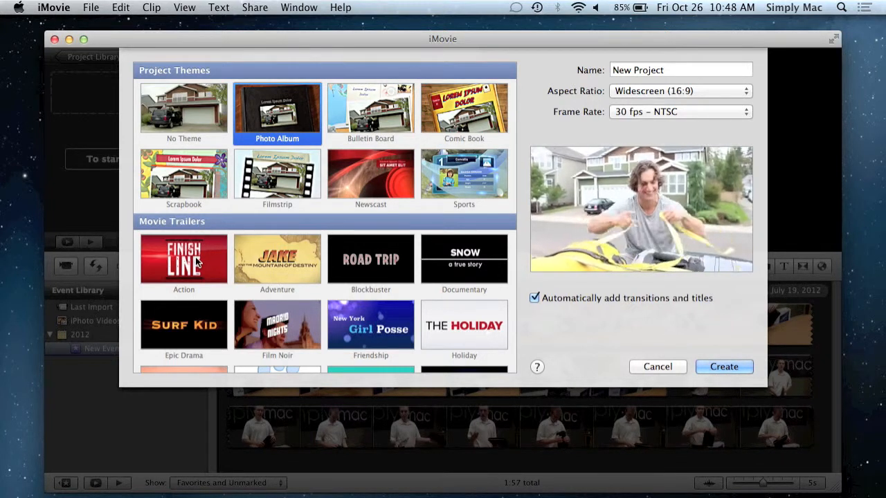
left_click(183, 259)
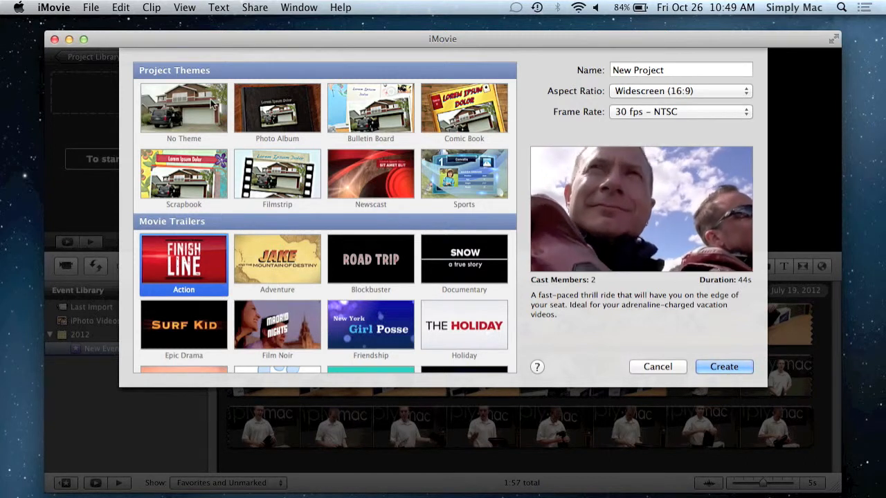
- Create New Project with No Theme and a Widescreen (16:9) aspect ratio
left_click(183, 108)
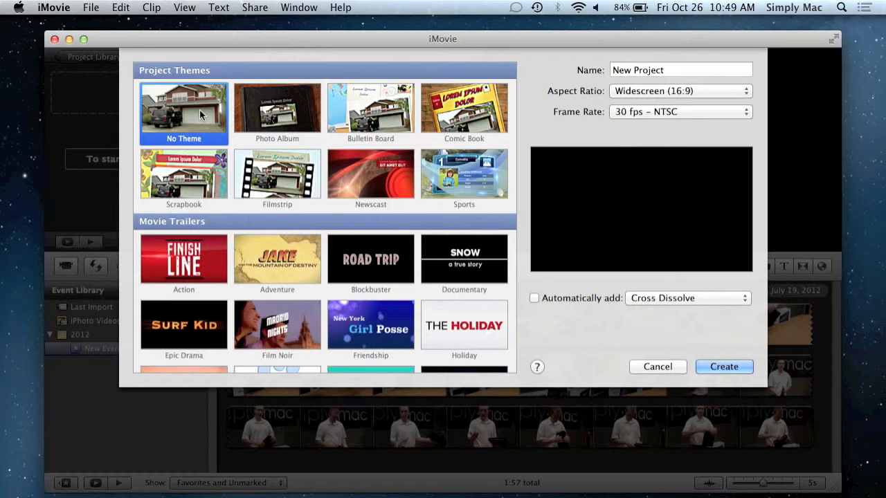
mouse_move(301, 122)
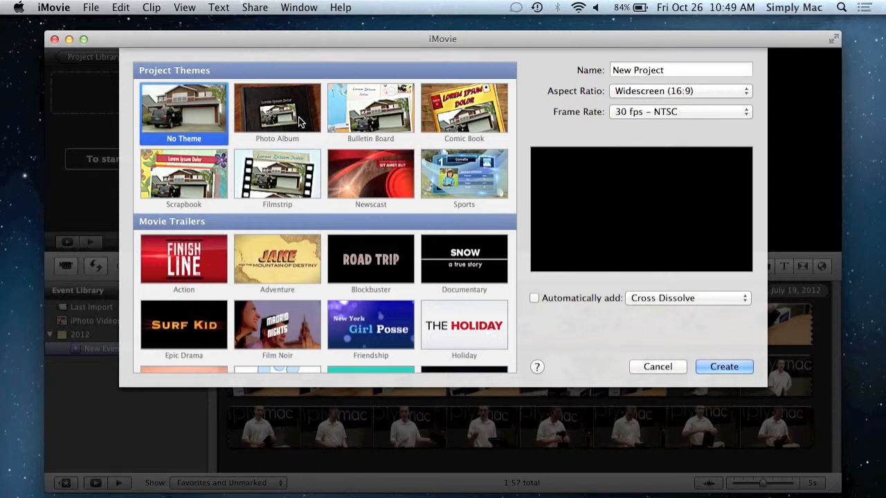
mouse_move(613, 58)
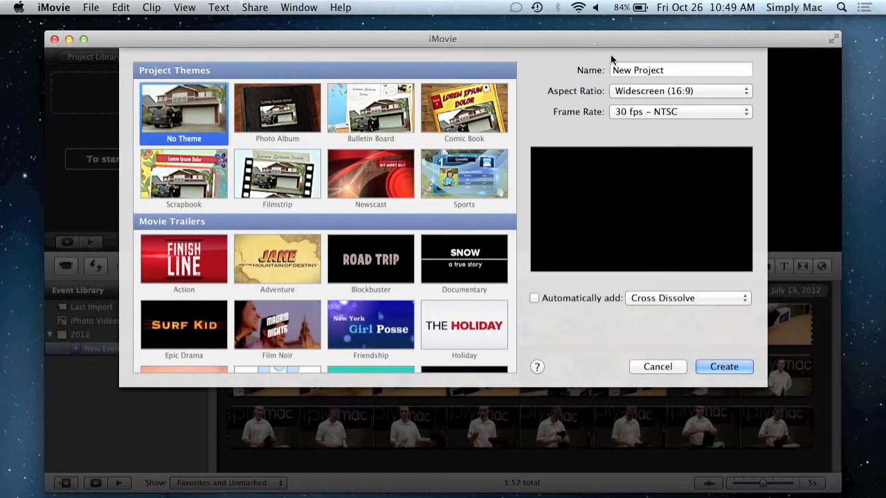
left_click(680, 91)
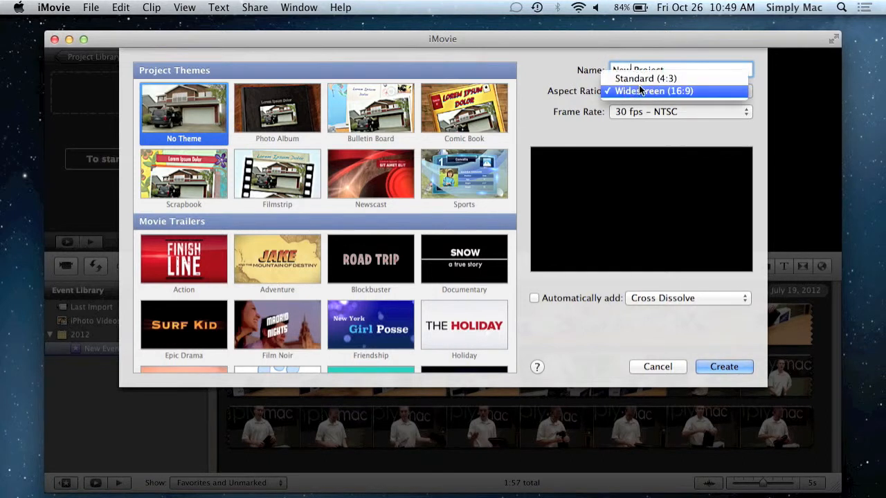
left_click(653, 90)
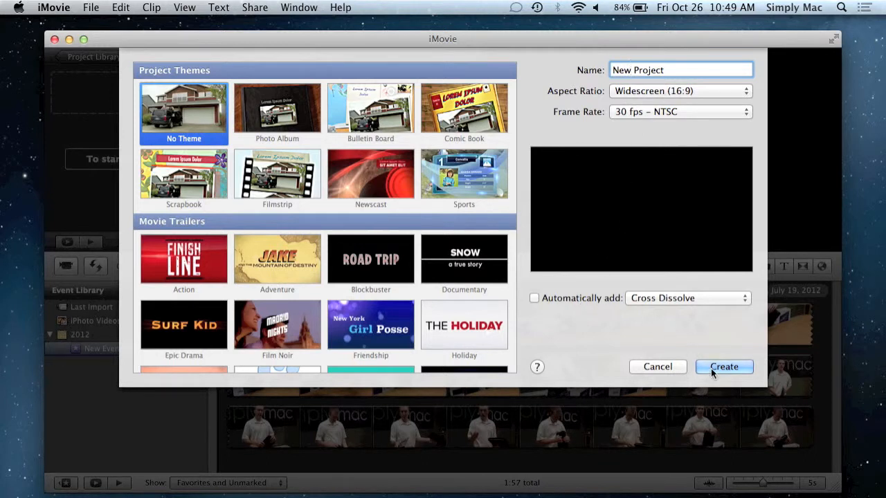
left_click(724, 367)
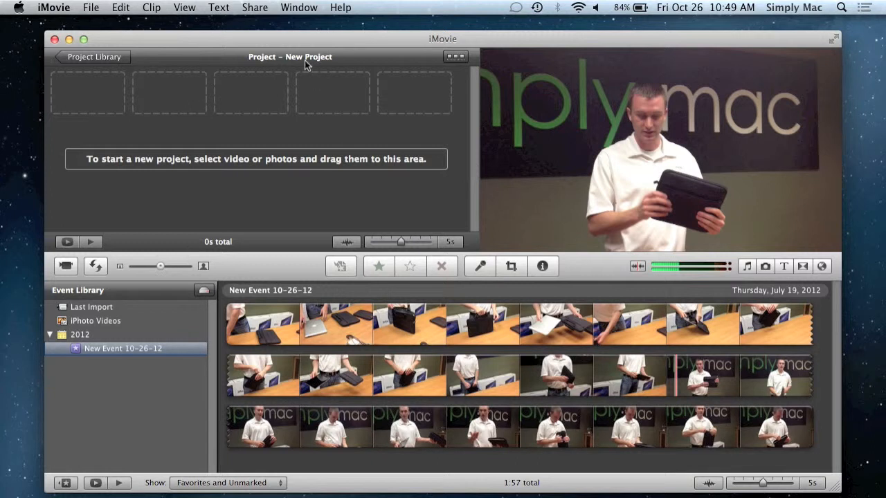
- Return to New Project and mark about 3 seconds of the first clip's laptop footage
left_click(94, 56)
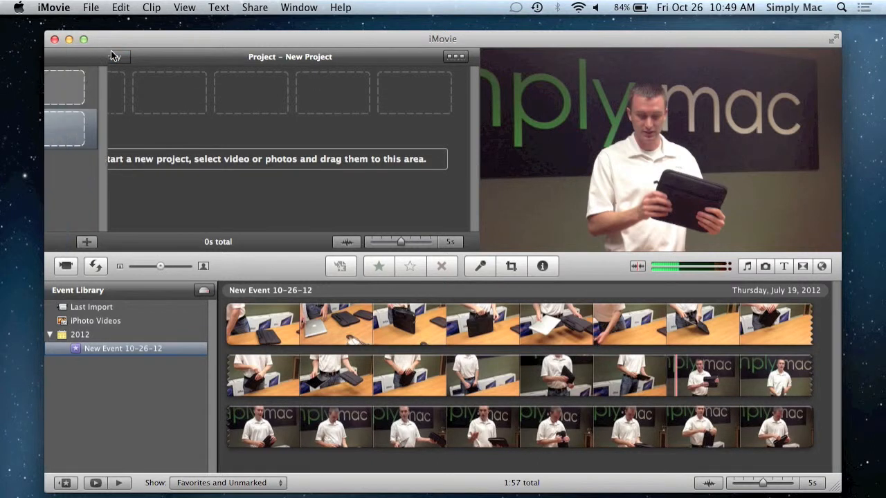
left_click(118, 56)
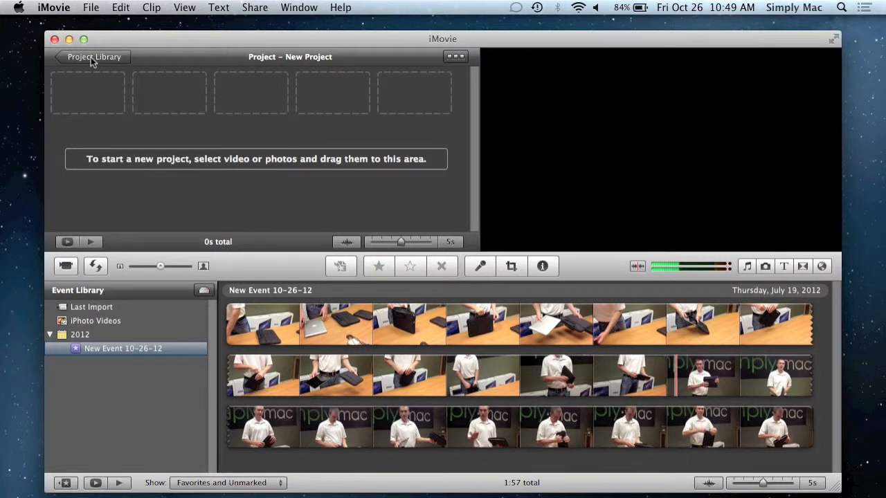
mouse_move(236, 325)
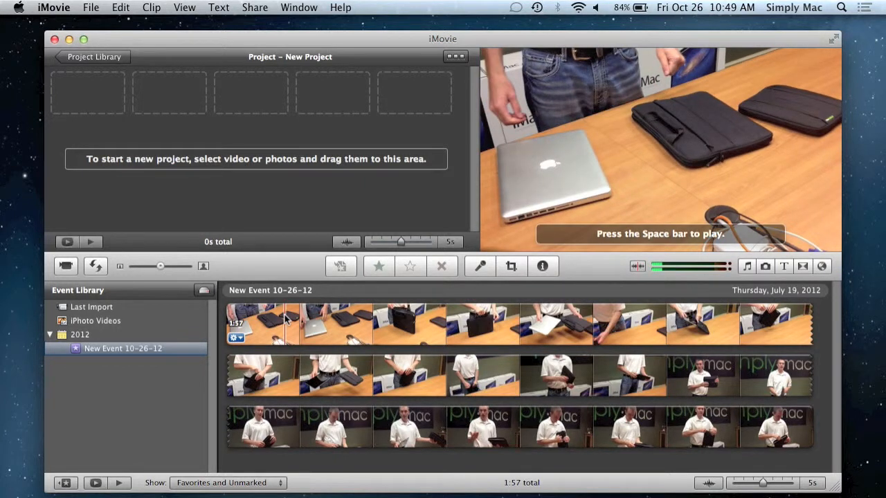
left_click(294, 324)
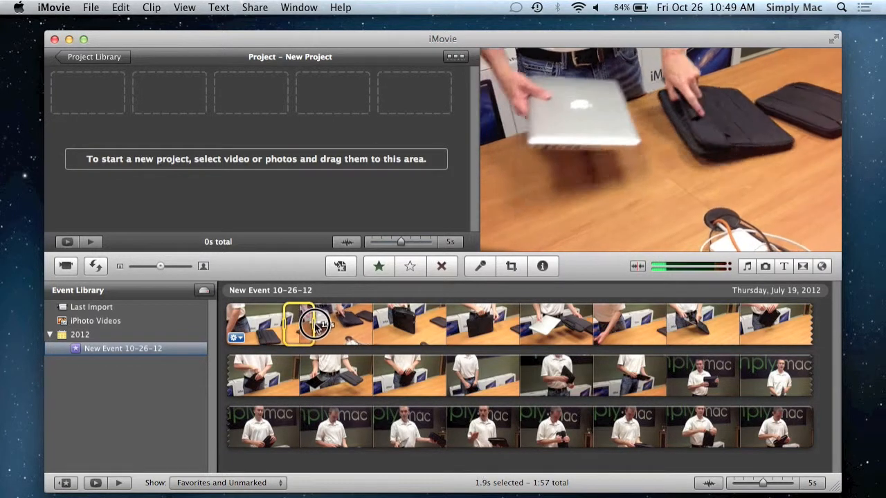
left_click_drag(312, 325, 336, 325)
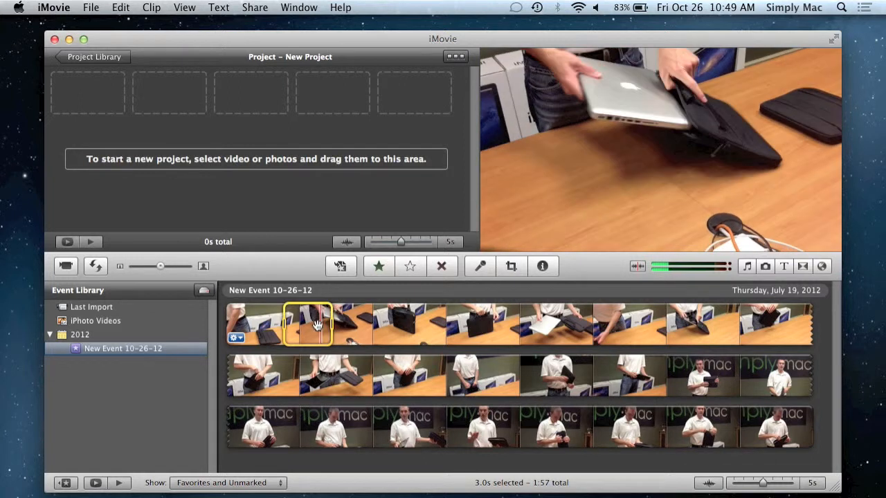
mouse_move(303, 318)
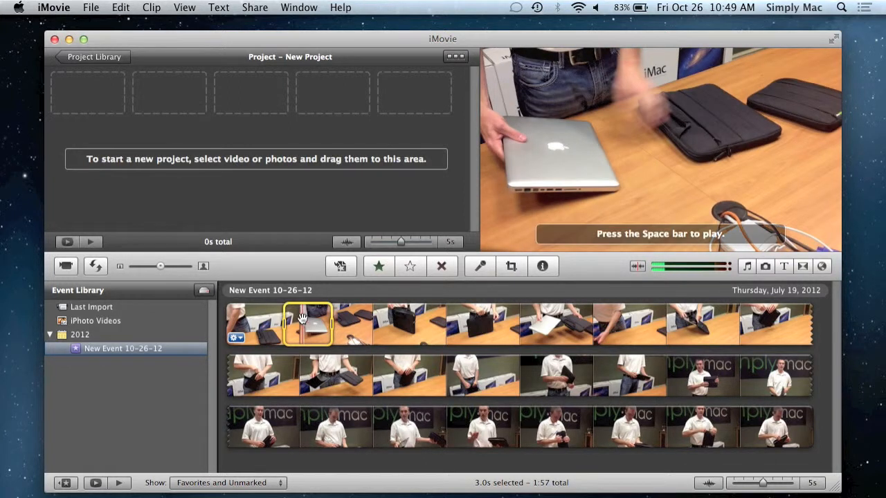
mouse_move(281, 323)
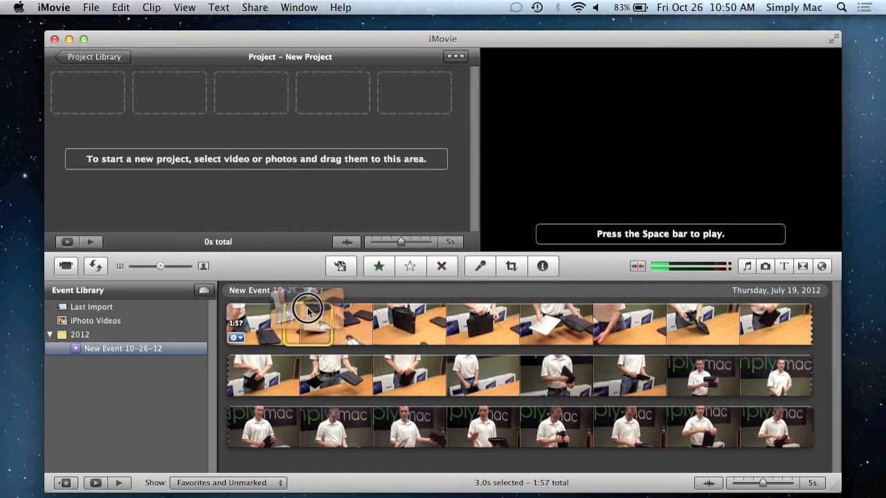
- Add the laptop and black bag clips to the project (7 s), then show music browser
left_click_drag(308, 324, 173, 180)
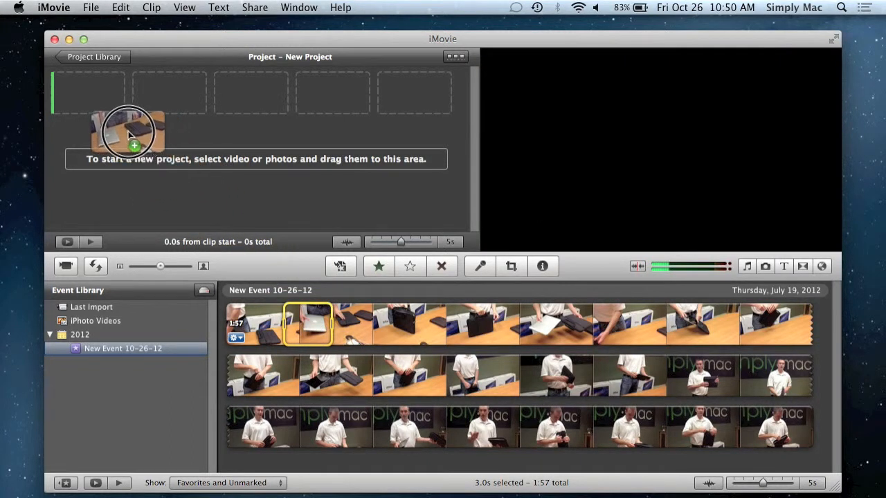
left_click_drag(308, 324, 88, 94)
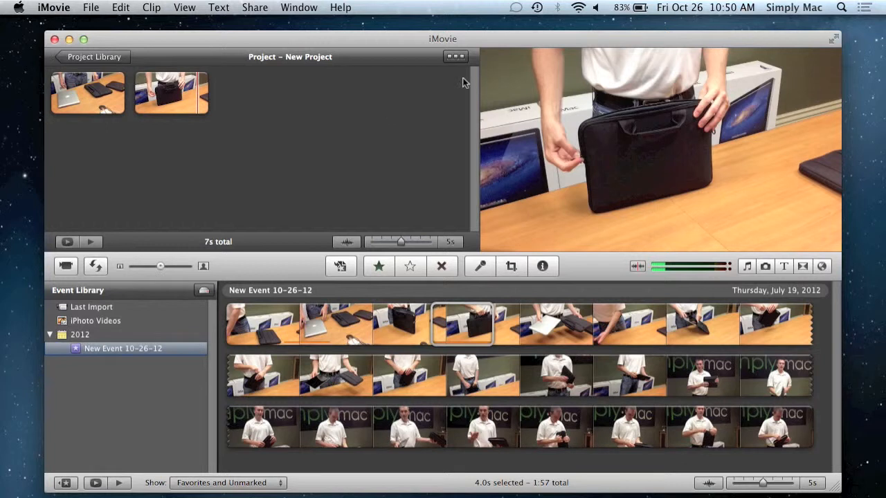
left_click(460, 57)
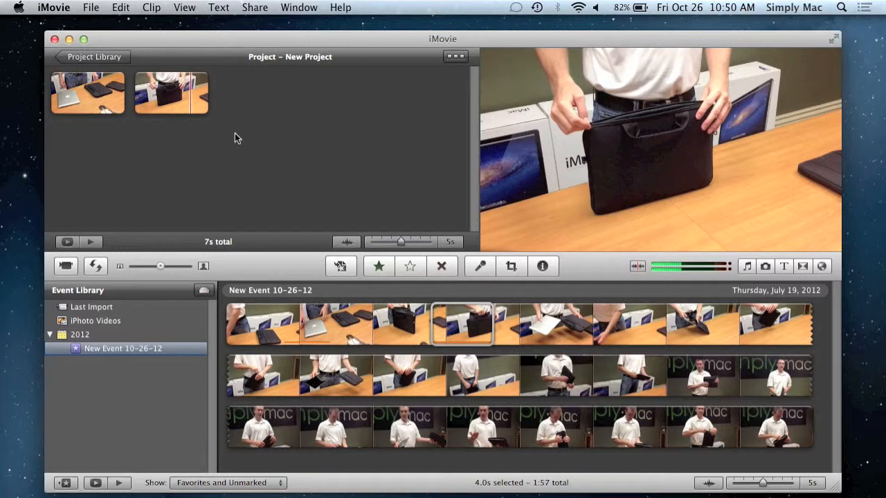
mouse_move(737, 269)
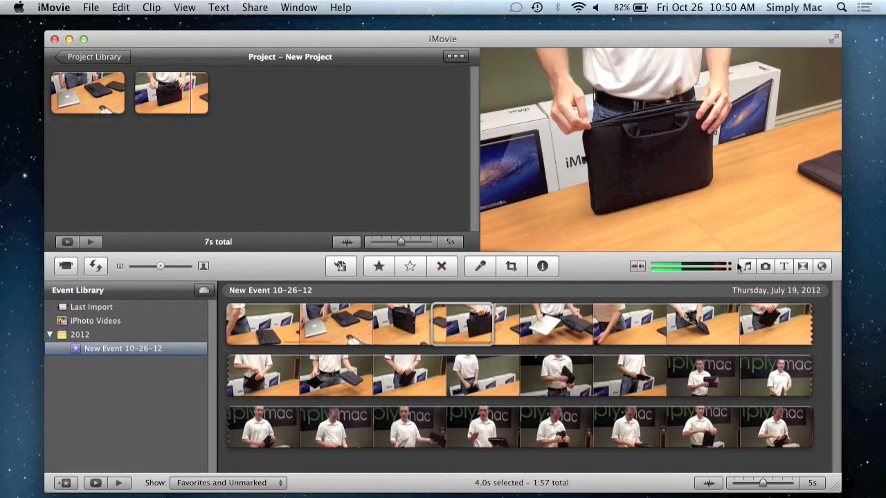
left_click(747, 266)
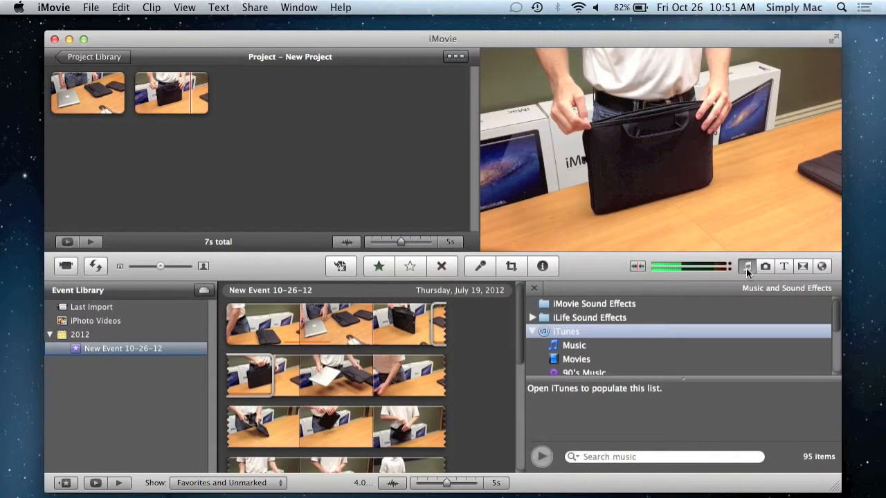
mouse_move(591, 433)
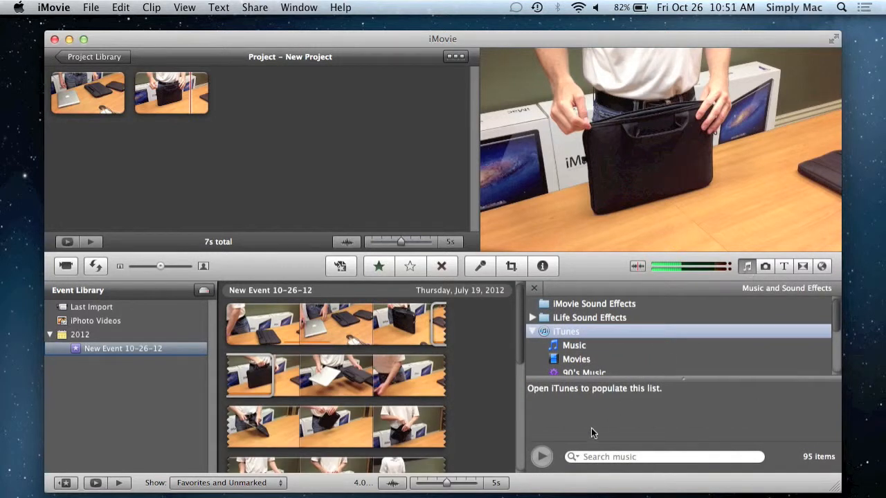
mouse_move(594, 407)
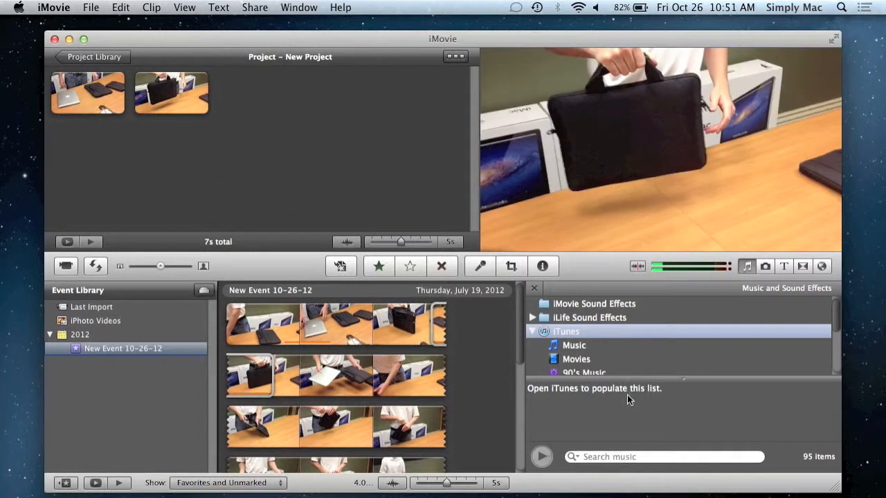
mouse_move(773, 286)
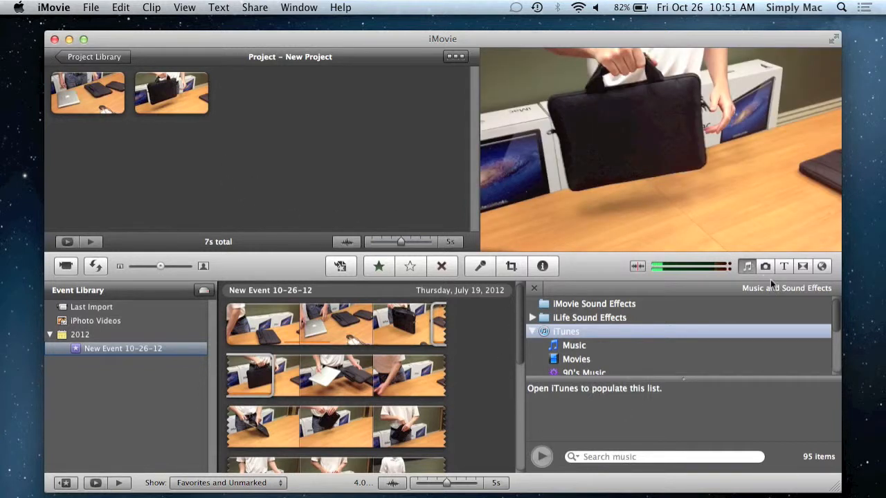
- Browse the iPhoto library by Events to reach the storefront photo IMG_0667
left_click(765, 266)
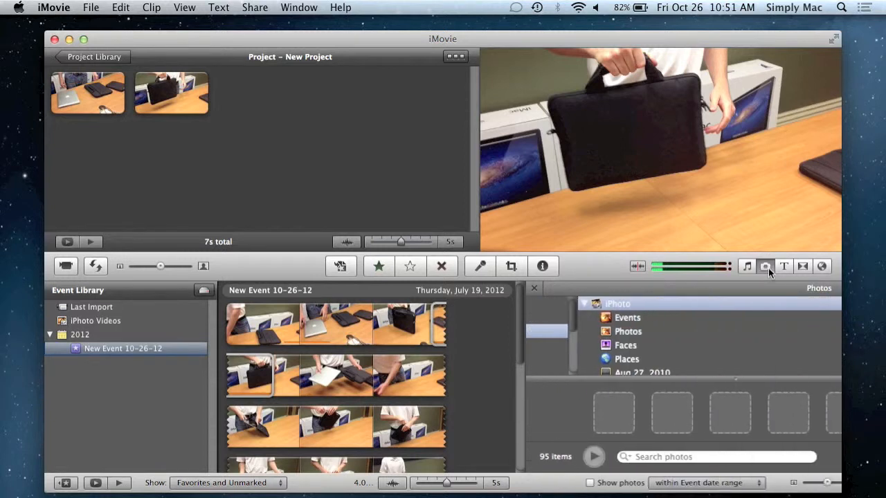
left_click(565, 303)
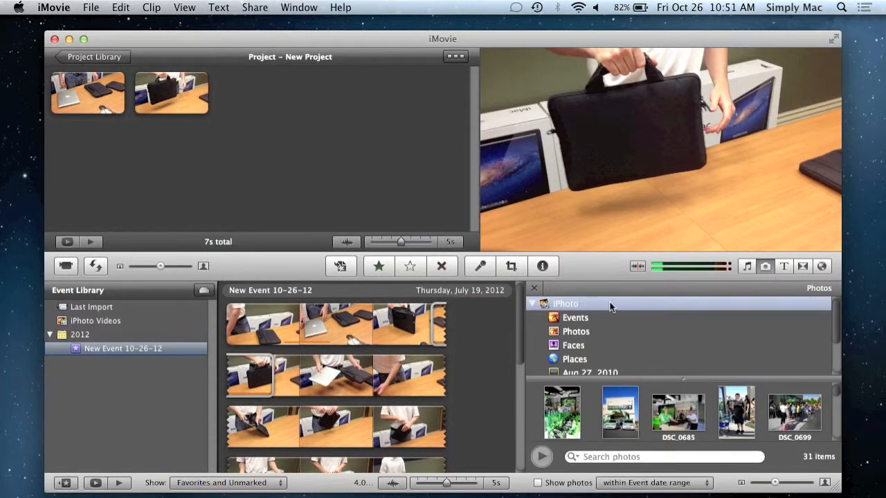
left_click(575, 318)
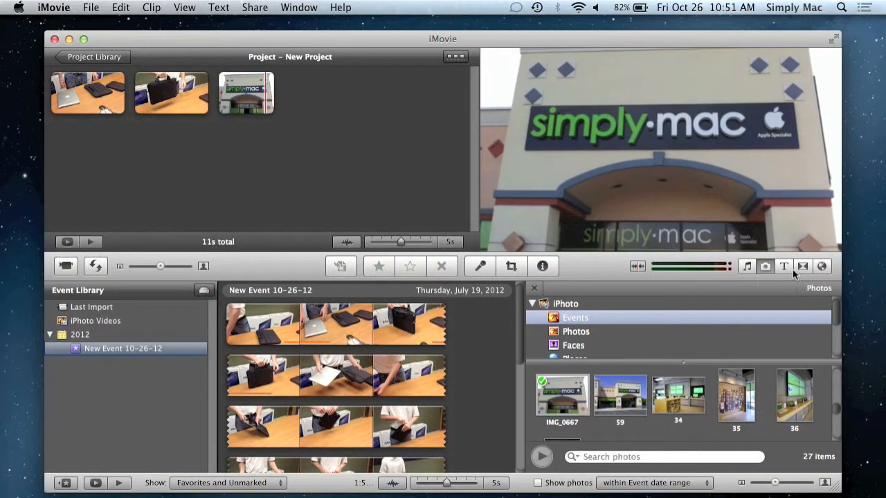
- Place a Centered 'Title Text Here' title on the first clip, extending into the second
left_click(784, 266)
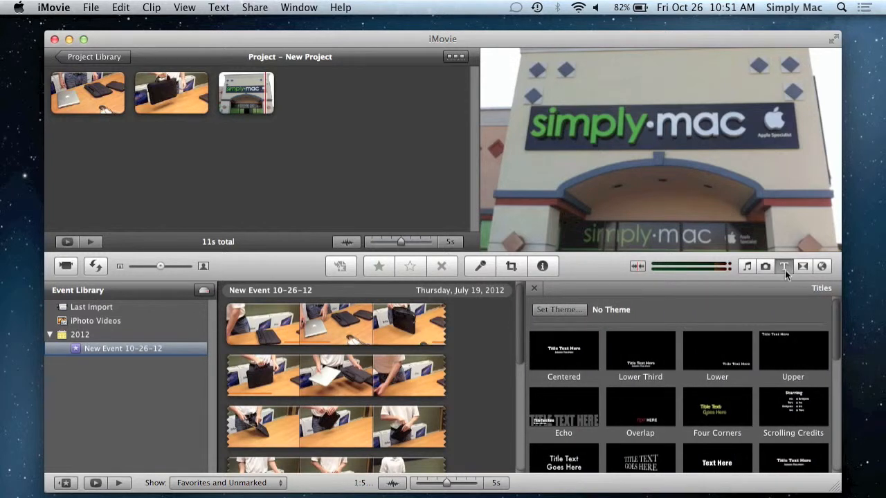
mouse_move(116, 160)
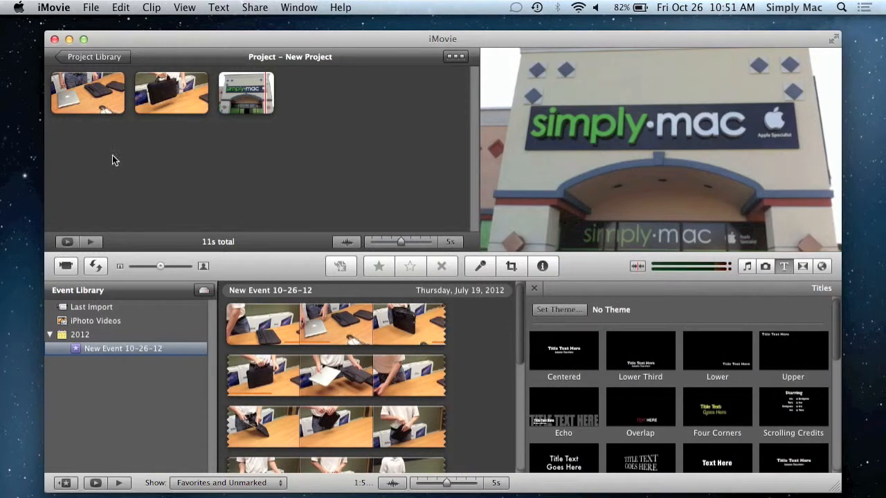
left_click(88, 93)
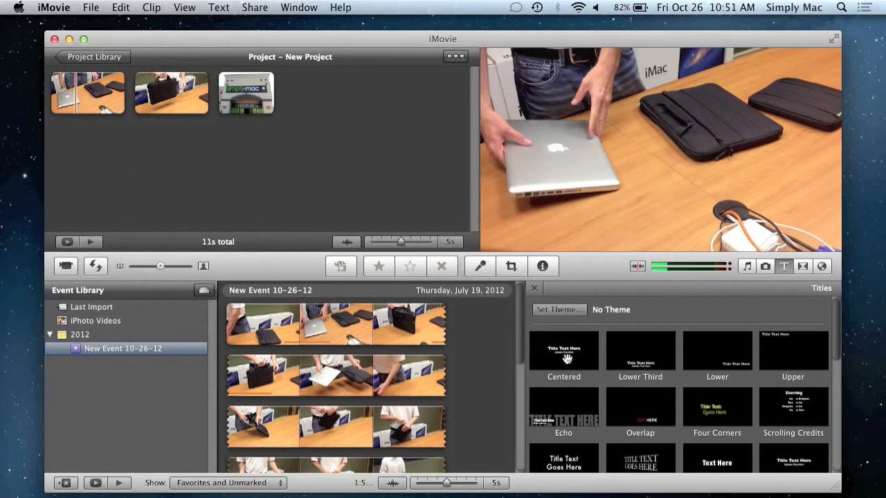
left_click_drag(563, 349, 299, 171)
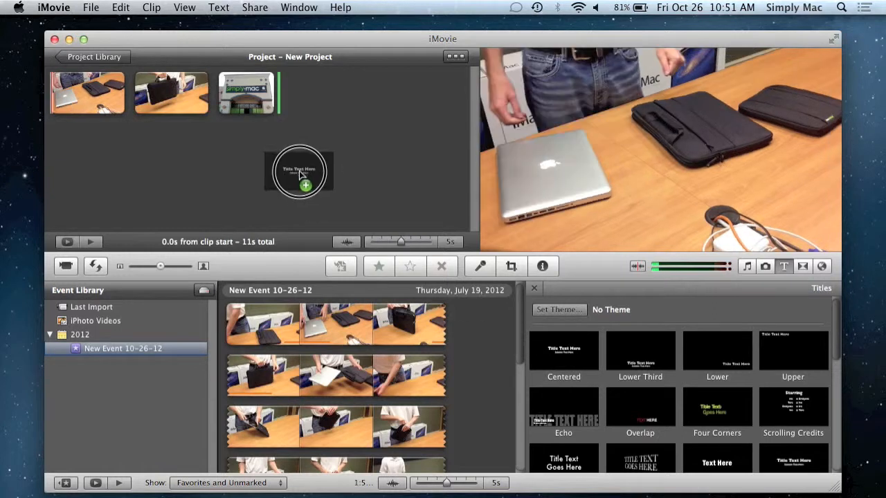
left_click_drag(299, 171, 88, 93)
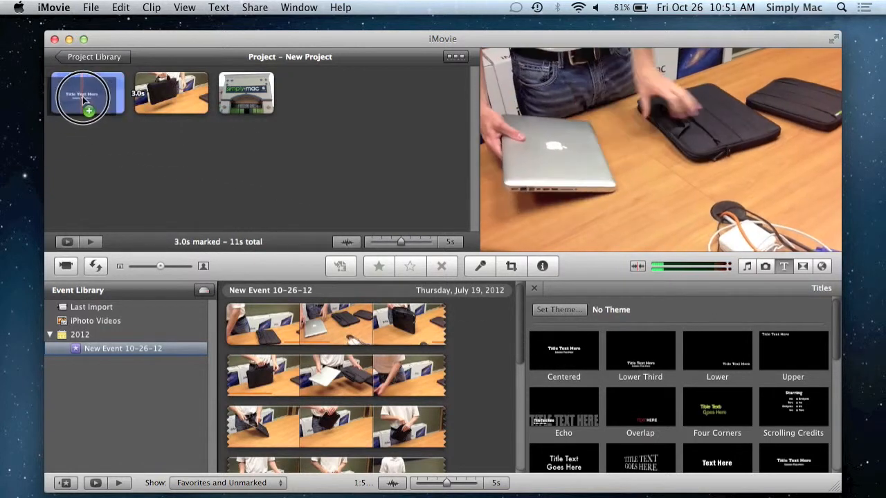
double_click(87, 93)
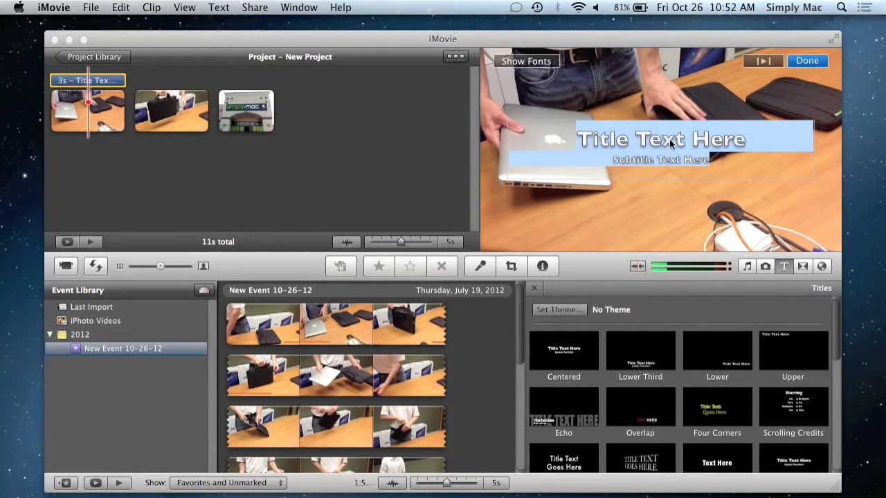
mouse_move(805, 78)
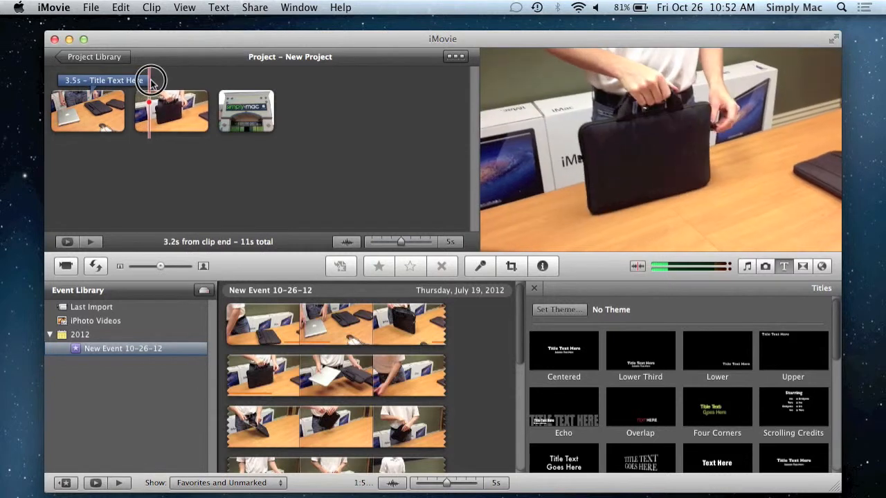
left_click_drag(151, 80, 159, 83)
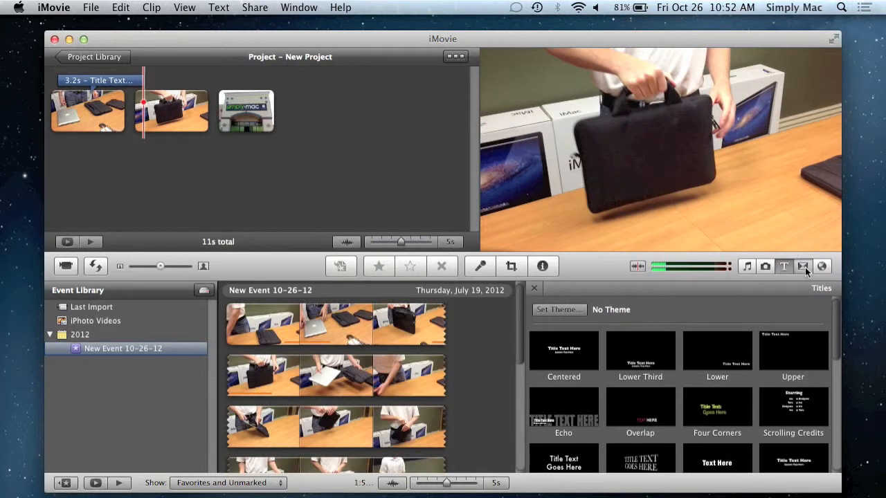
- Preview the Swap transition and insert it between the laptop and black bag clips
left_click(802, 267)
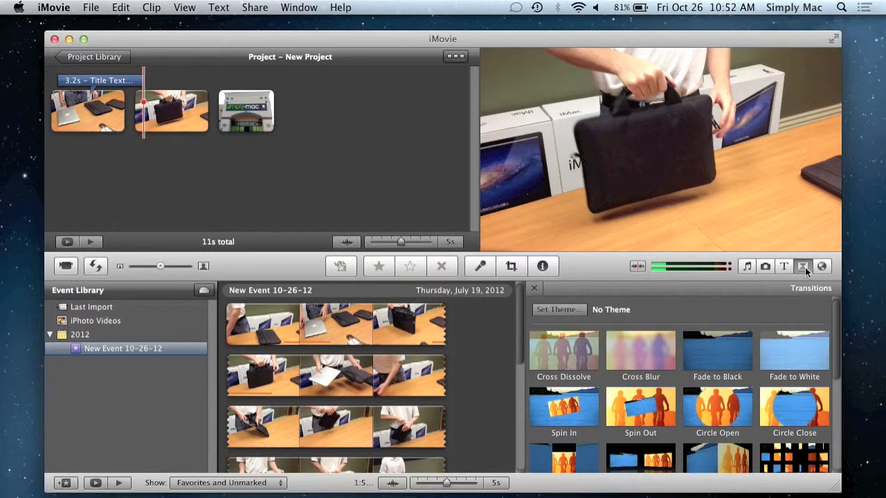
scroll("down", 3)
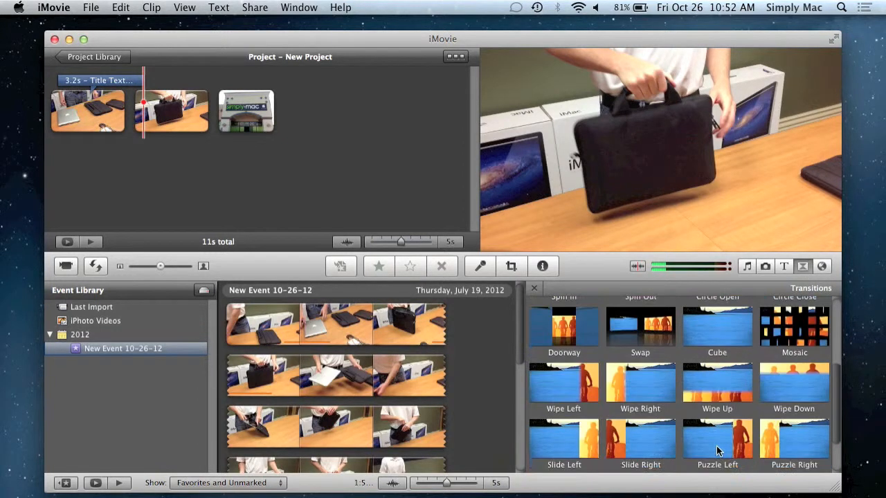
scroll("down", 3)
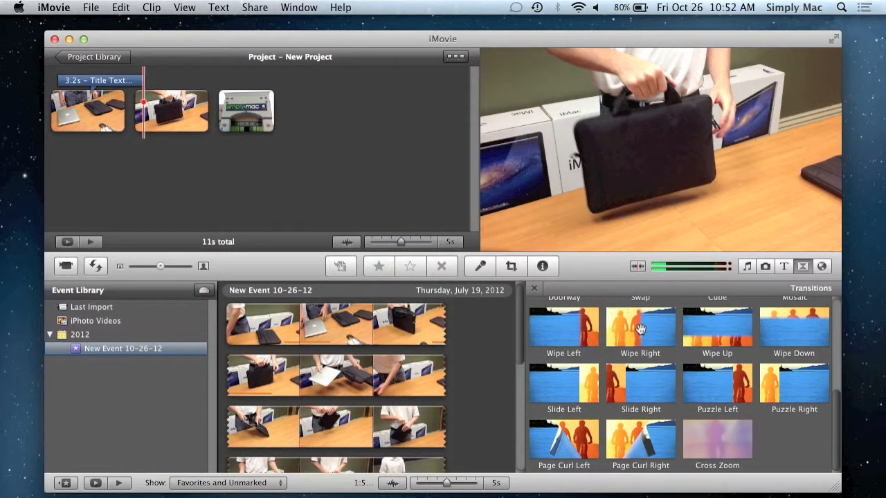
scroll("up", 3)
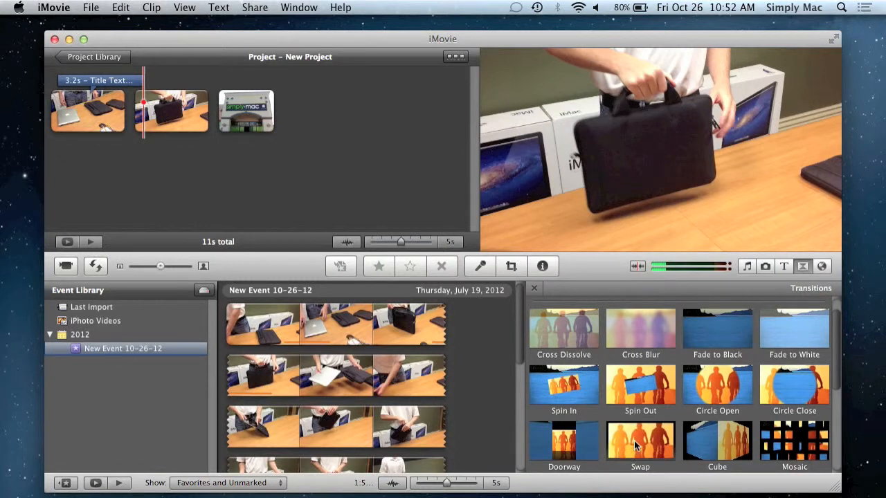
left_click(641, 442)
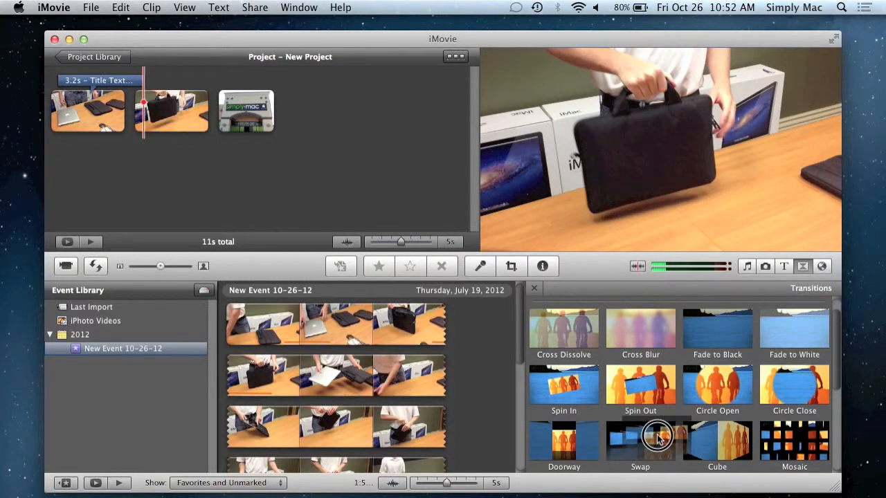
left_click_drag(640, 440, 242, 180)
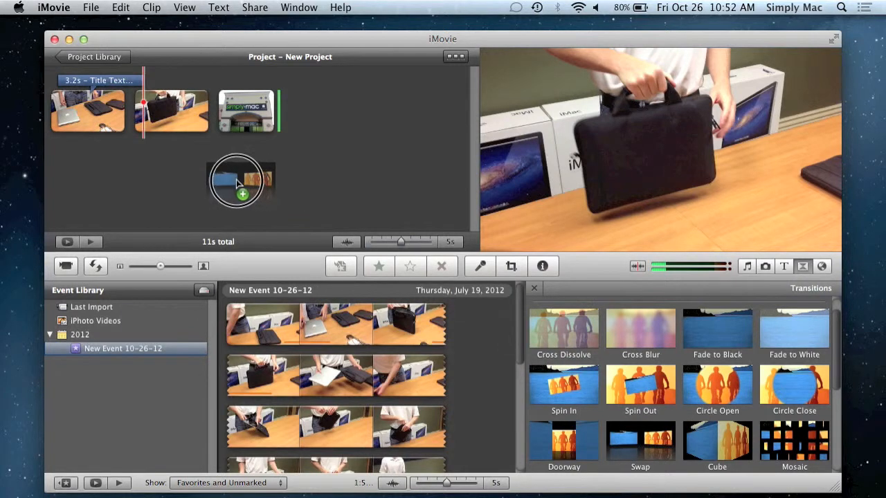
left_click_drag(242, 180, 132, 111)
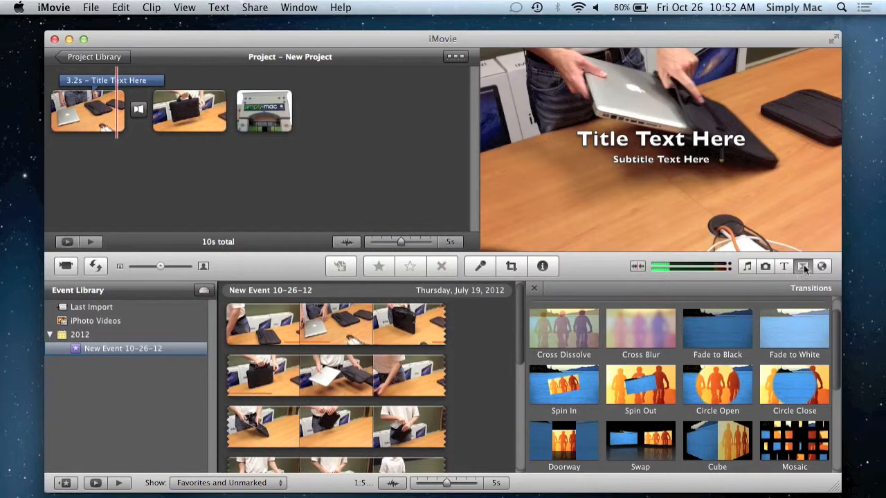
- Show the Maps, Backgrounds and Animatics browser and play the project from the start
left_click(822, 267)
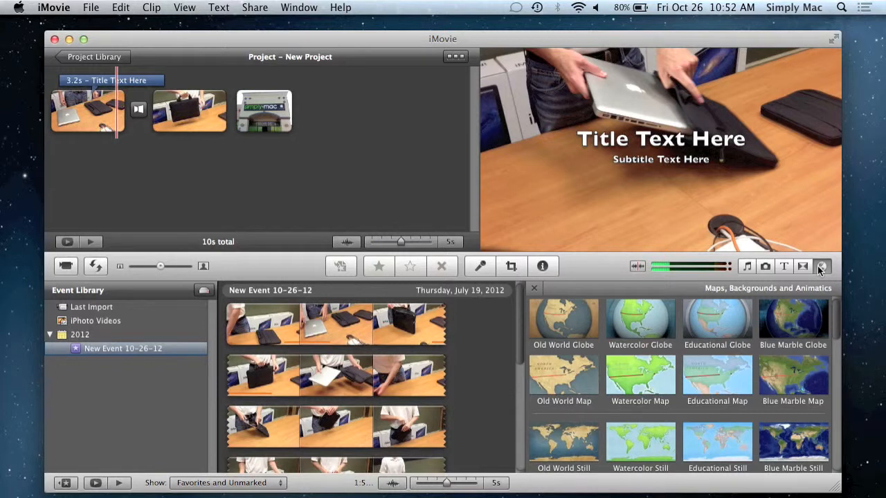
mouse_move(637, 318)
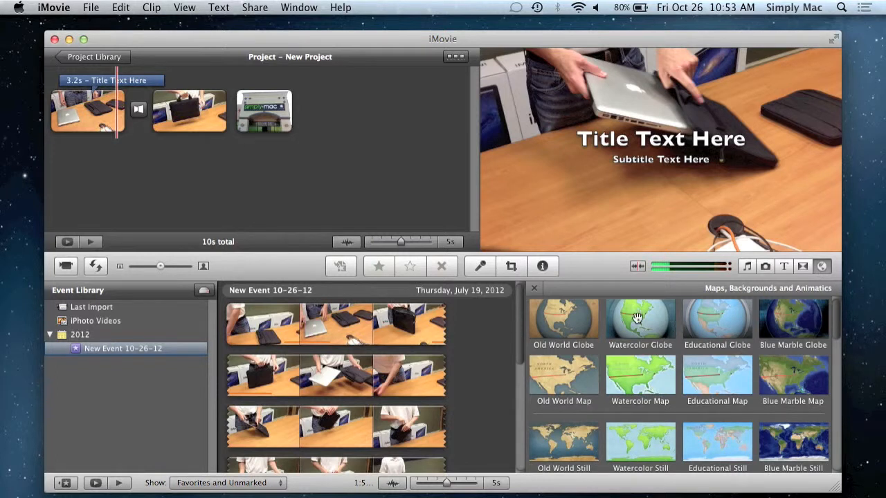
mouse_move(616, 332)
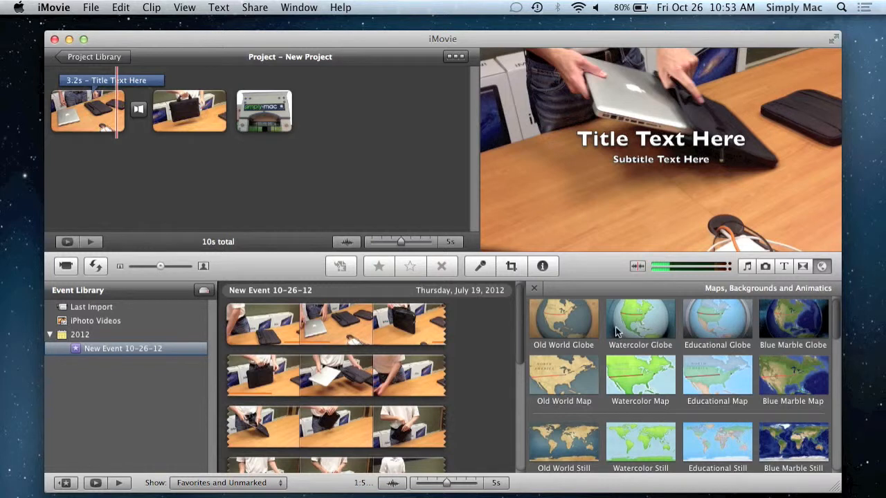
mouse_move(629, 325)
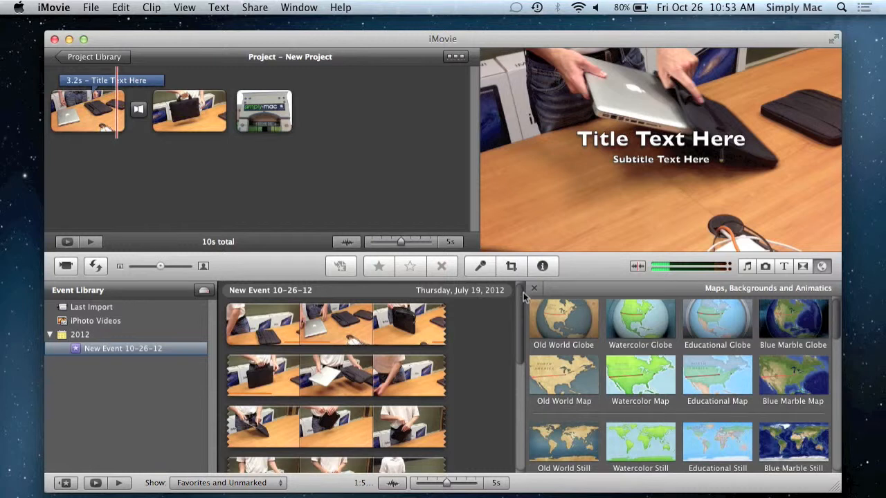
mouse_move(480, 265)
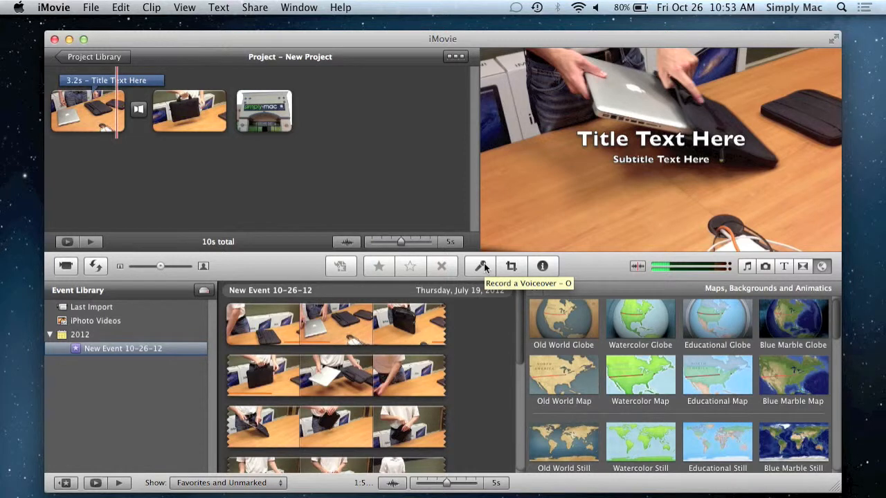
mouse_move(477, 266)
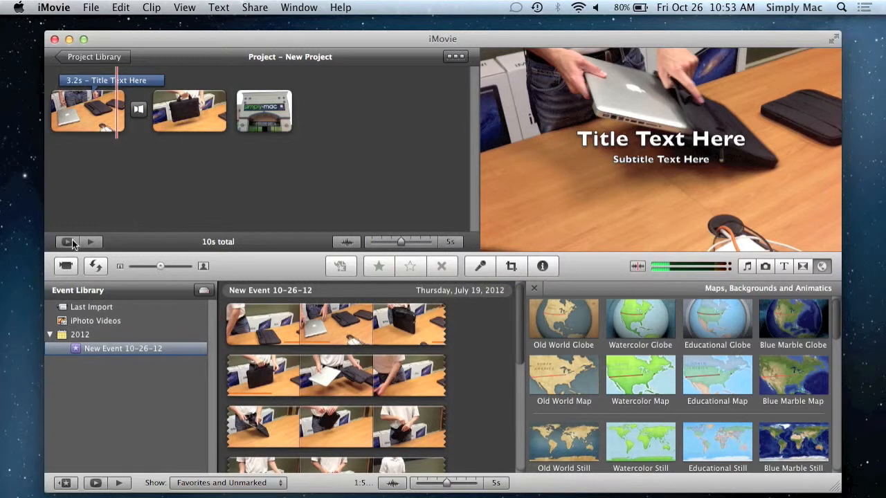
mouse_move(67, 241)
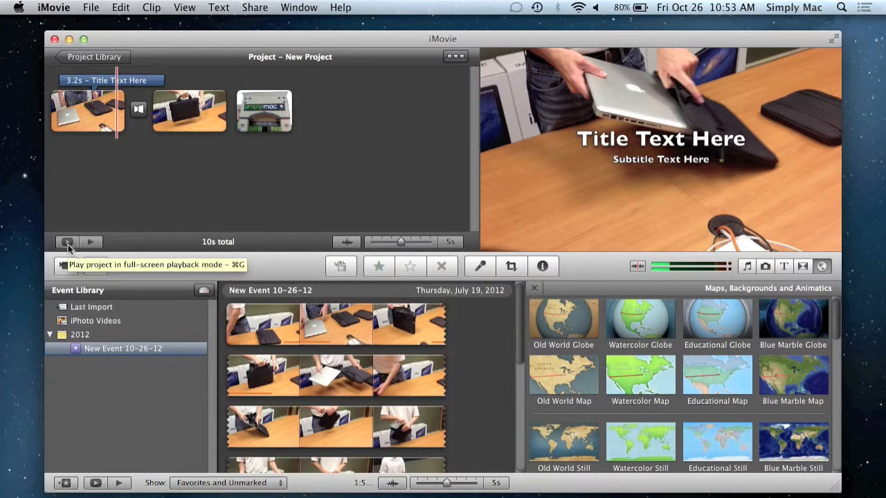
mouse_move(229, 187)
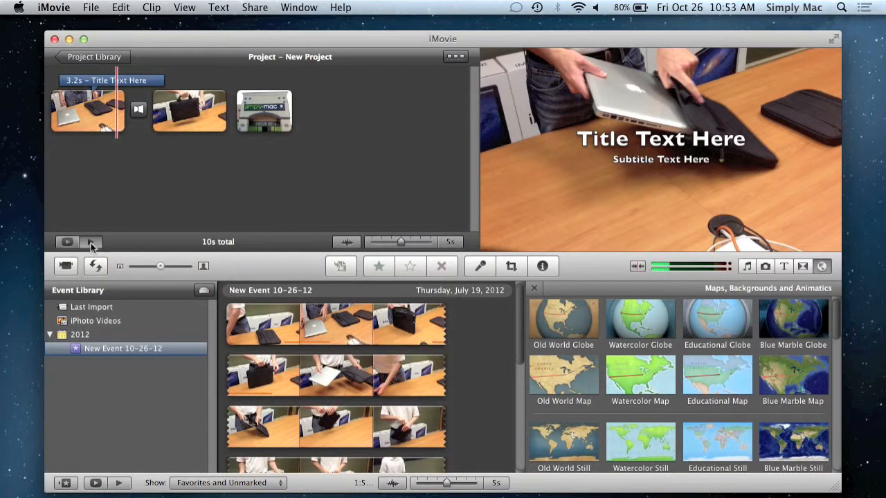
left_click(67, 241)
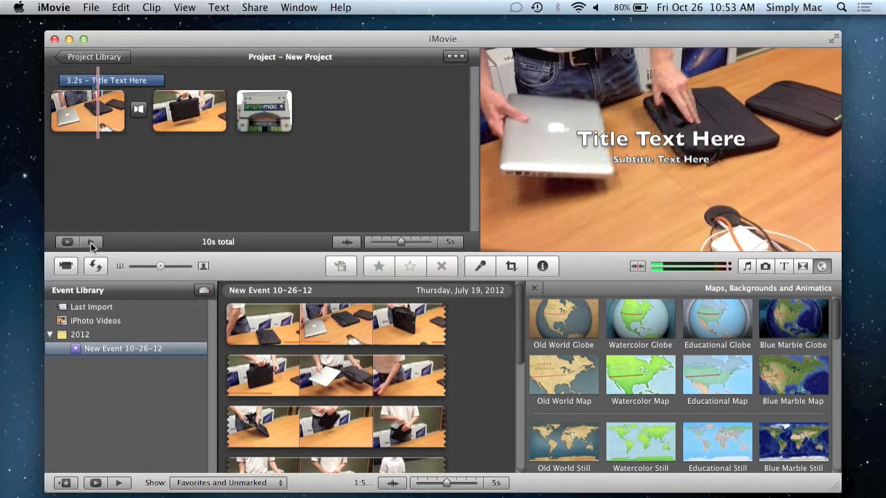
left_click(91, 242)
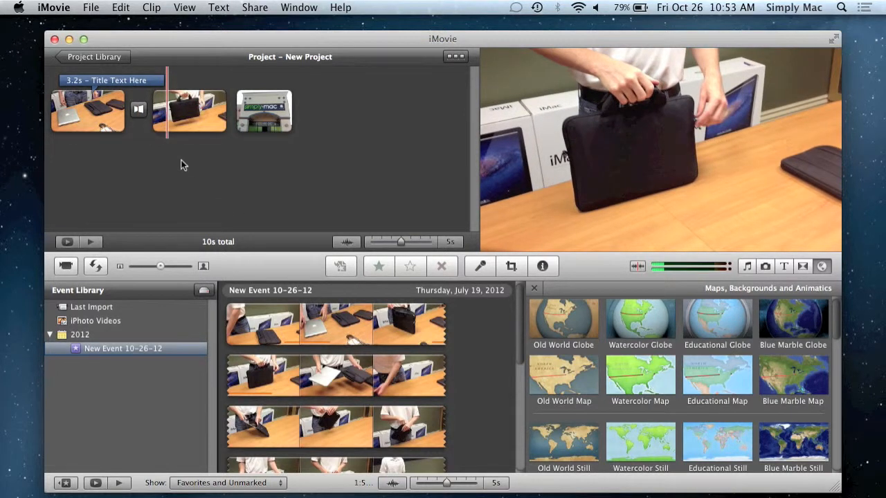
- Give the storefront photo a Ken Burns pan ending lower, preview it, and apply
left_click(264, 111)
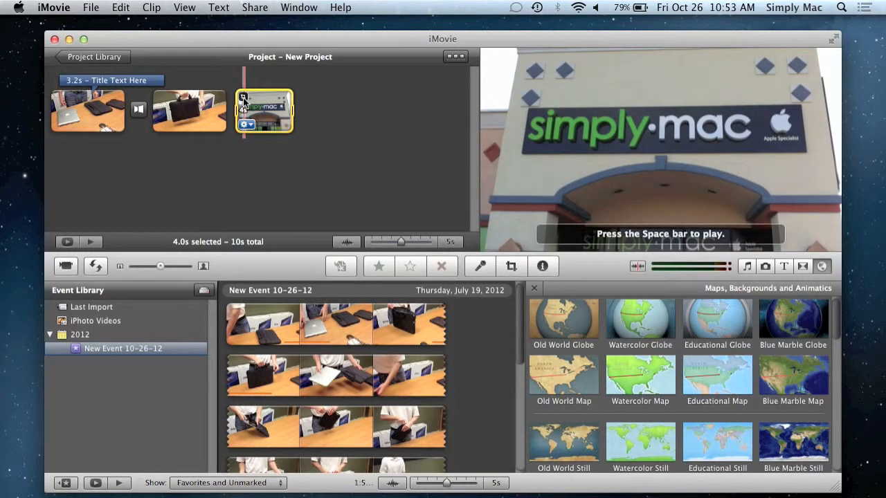
left_click(511, 267)
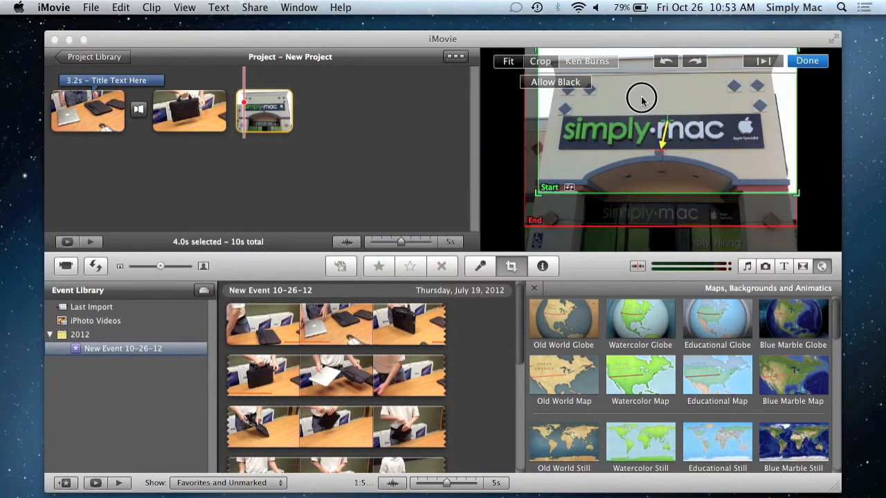
left_click_drag(641, 97, 596, 227)
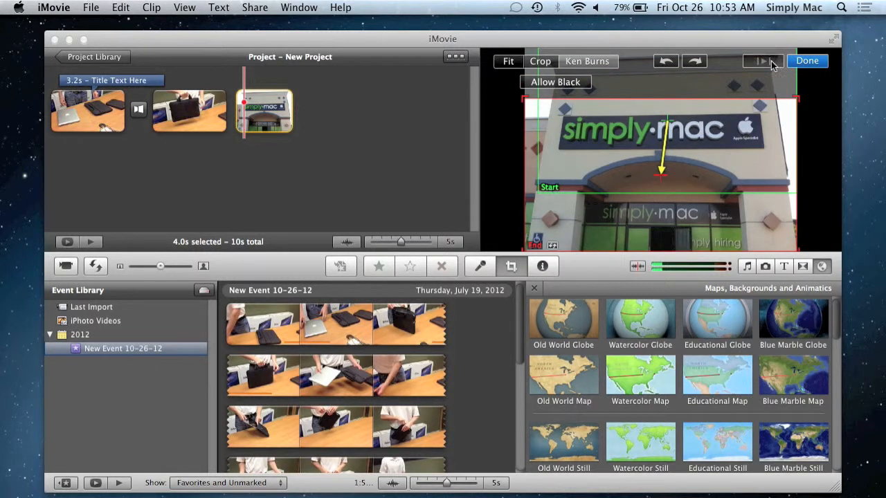
left_click(807, 60)
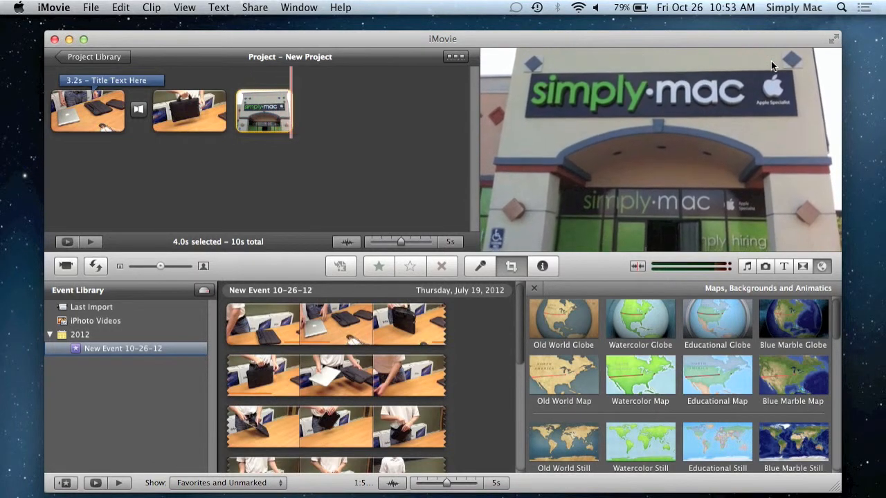
left_click(510, 266)
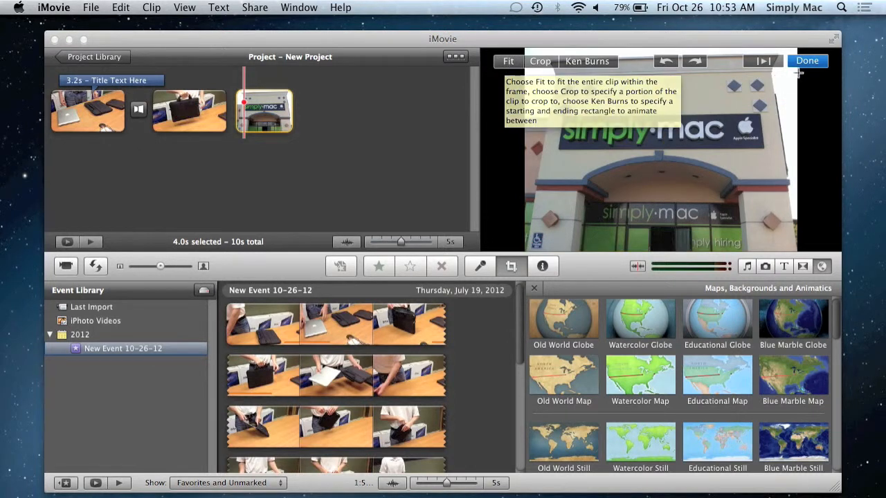
left_click(807, 61)
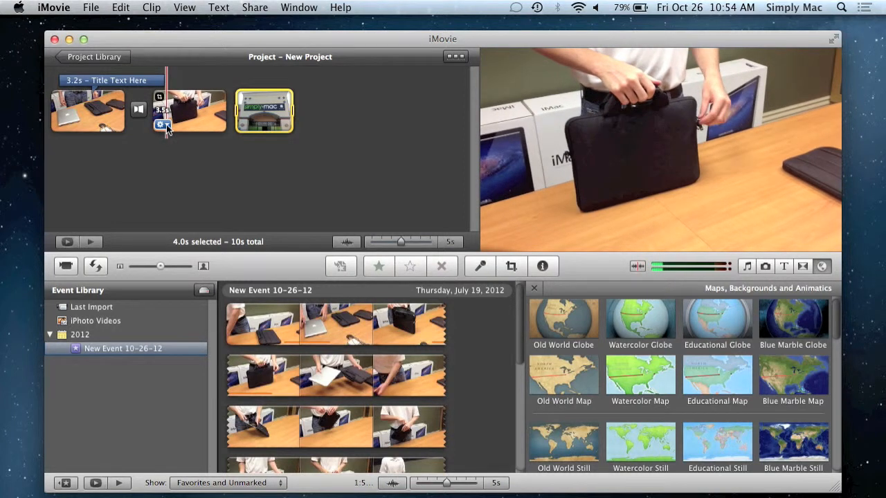
left_click(160, 125)
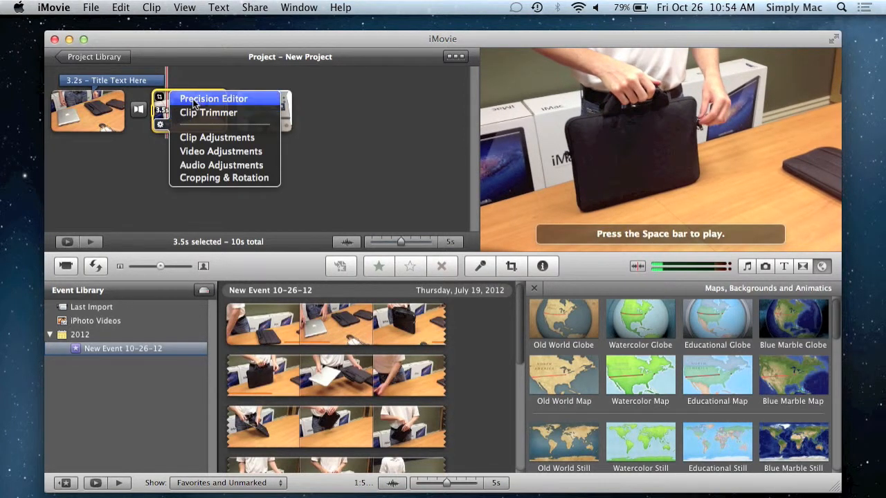
left_click(213, 99)
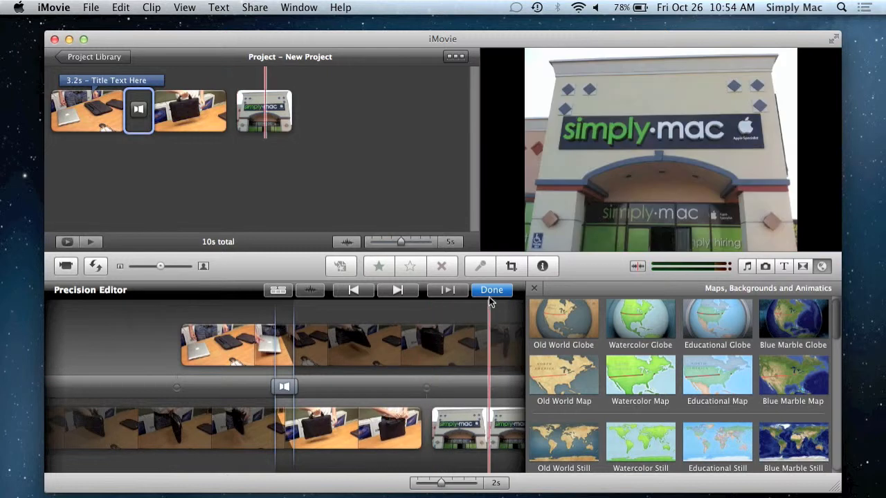
left_click(492, 289)
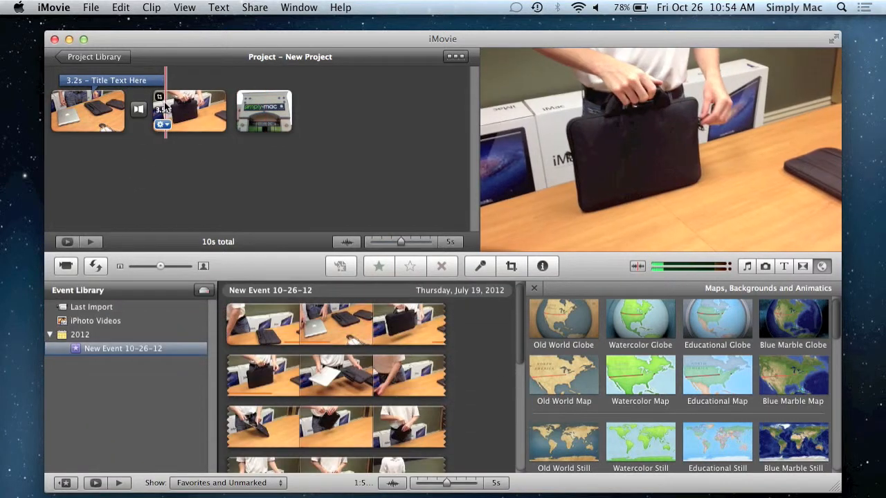
left_click(162, 124)
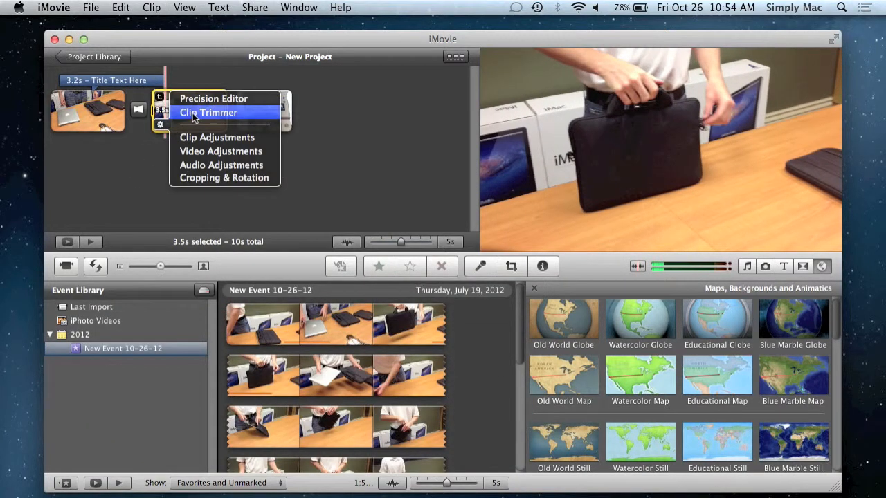
left_click(208, 112)
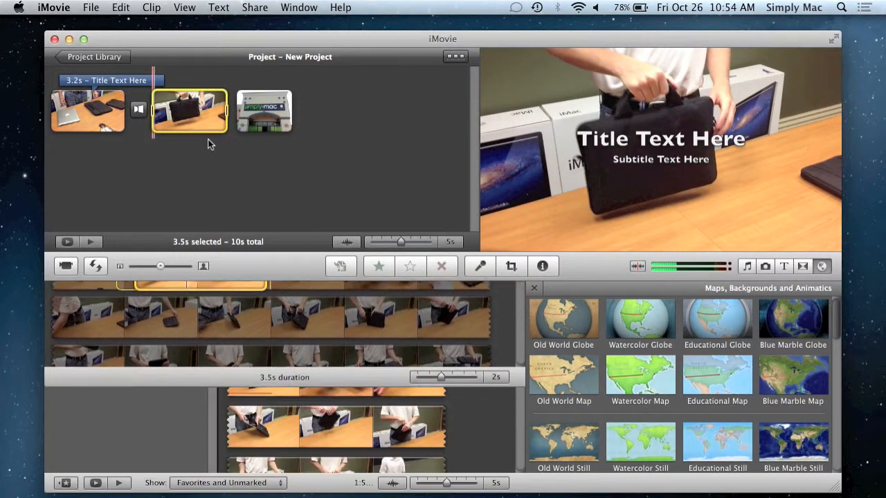
right_click(189, 111)
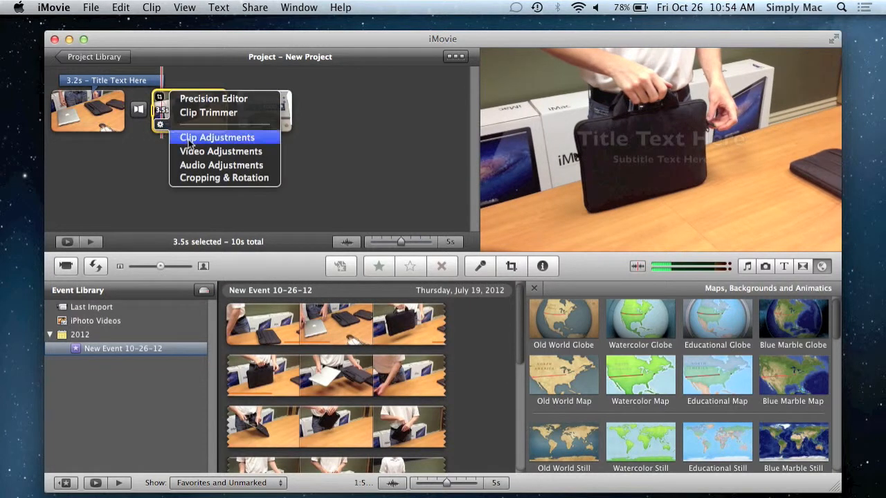
- In the bag clip's adjustments, preview the Muffled, Pitch Down 3 and Pitch Up 4 audio effects
left_click(217, 137)
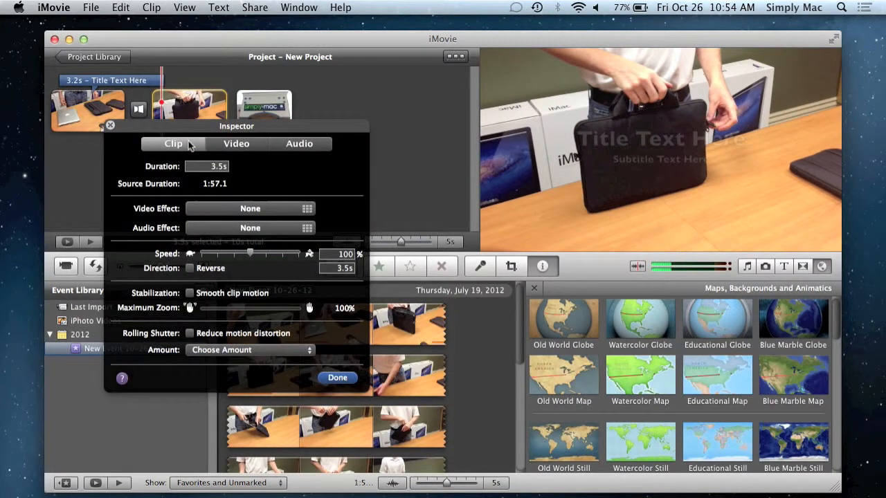
mouse_move(238, 180)
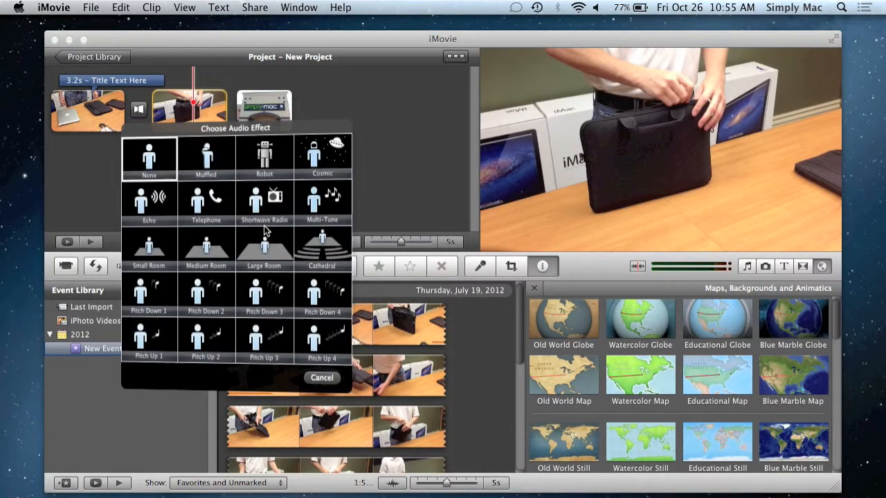
left_click(204, 156)
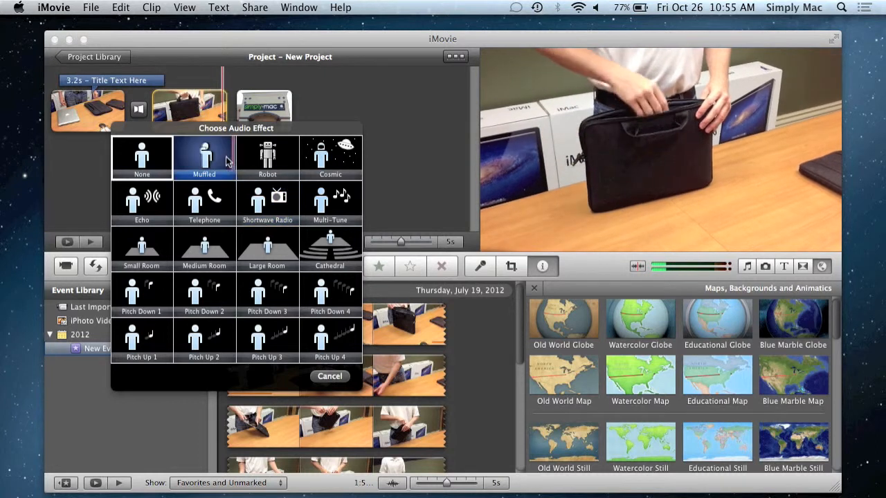
left_click(205, 249)
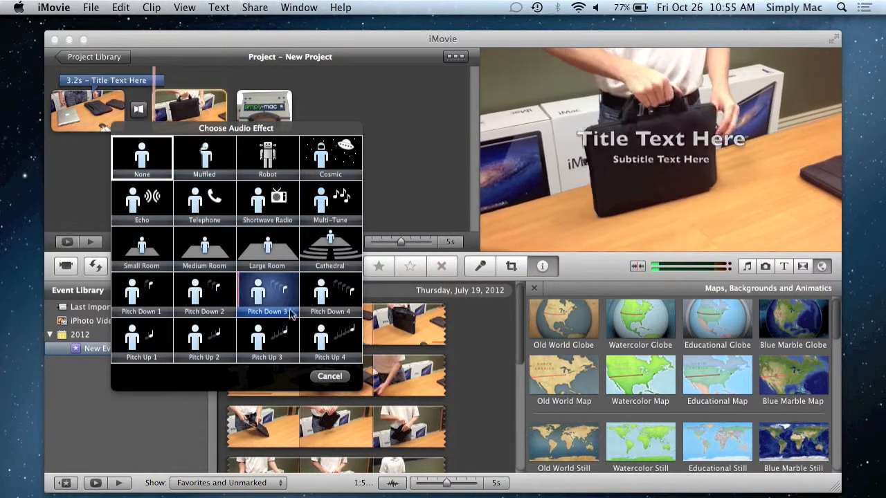
left_click(330, 339)
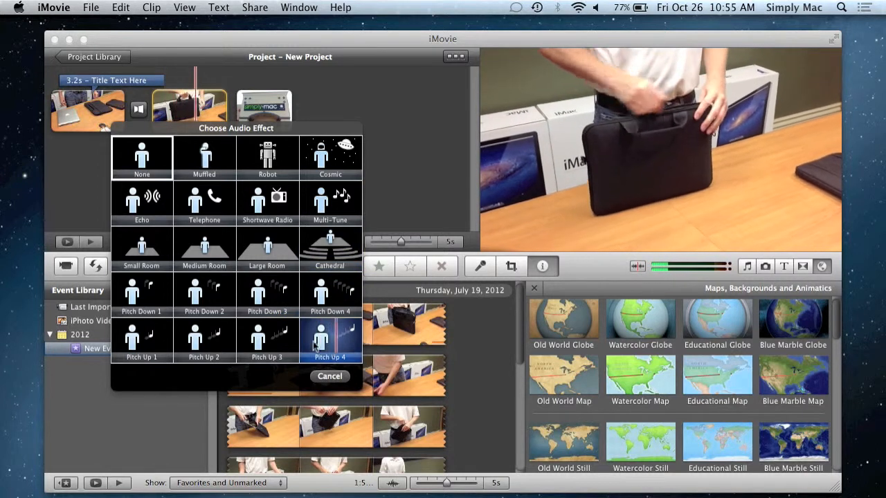
left_click(204, 340)
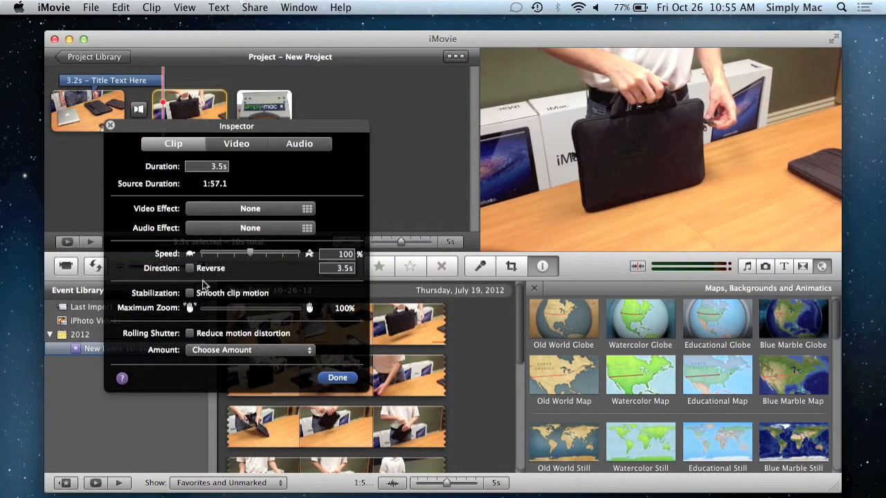
left_click(190, 268)
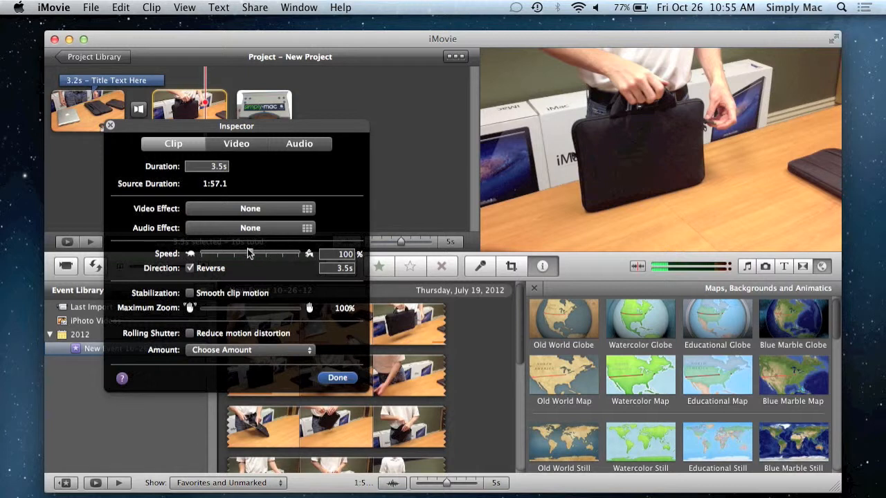
mouse_move(301, 264)
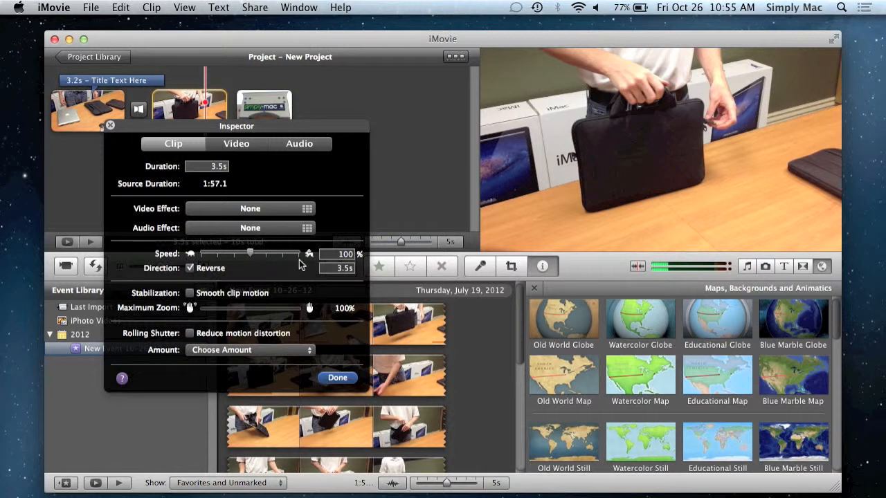
mouse_move(249, 254)
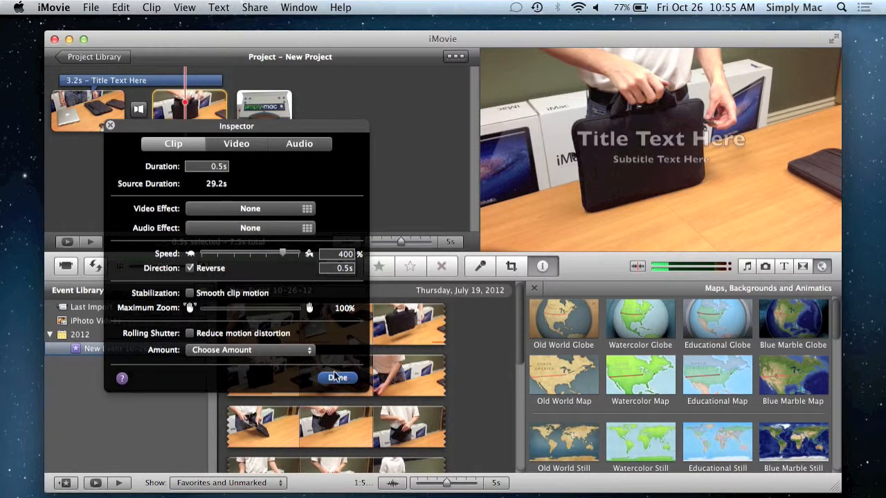
left_click(337, 378)
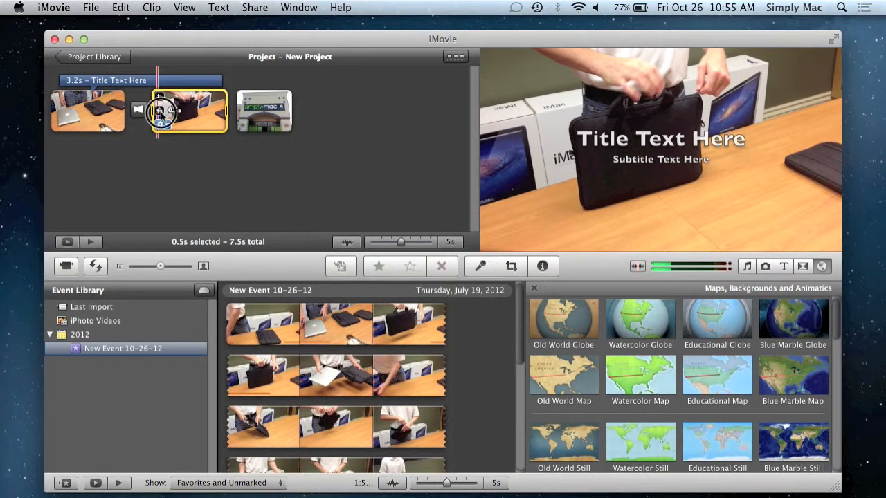
left_click(543, 265)
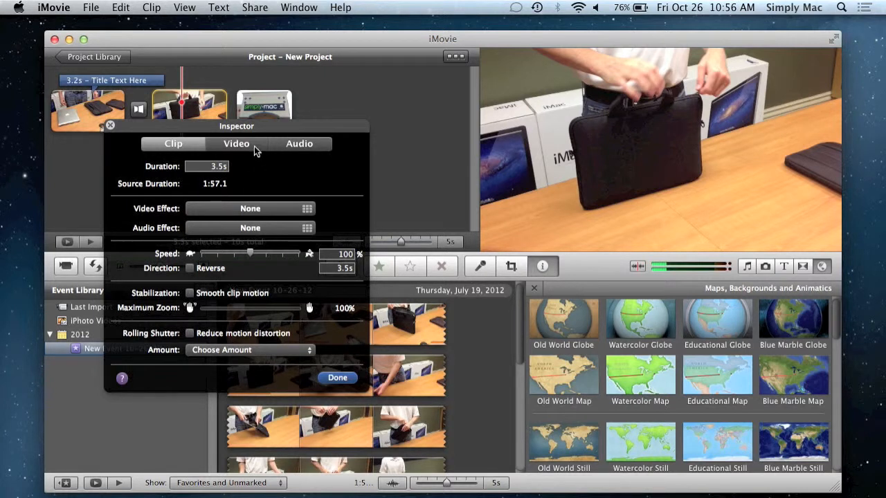
- View the bag clip's video colour levels, then its audio volume, ducking, fade and equalizer settings
left_click(236, 144)
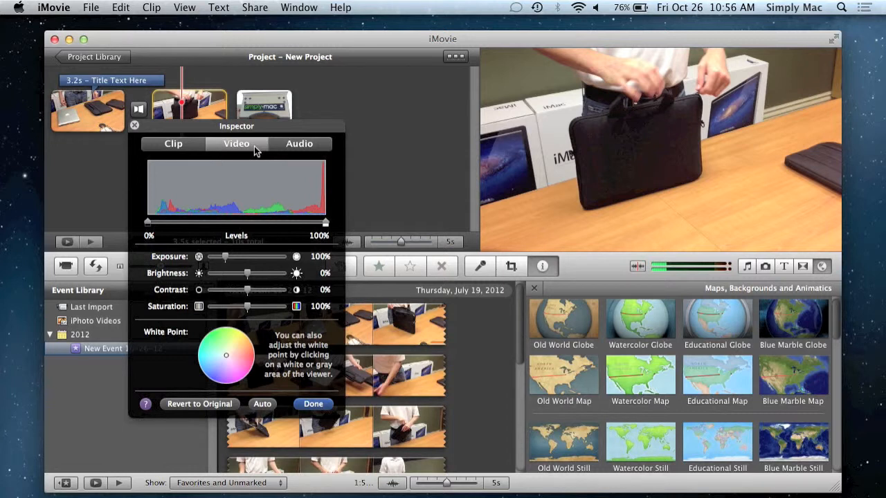
mouse_move(303, 131)
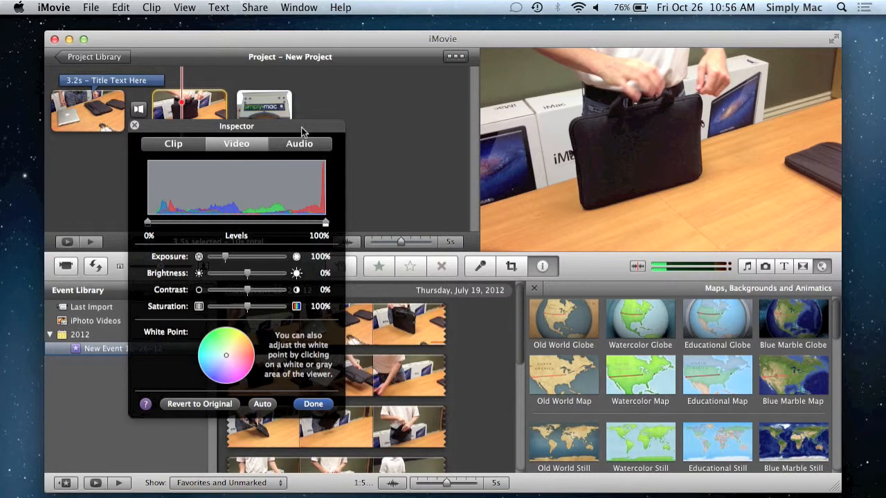
left_click(300, 143)
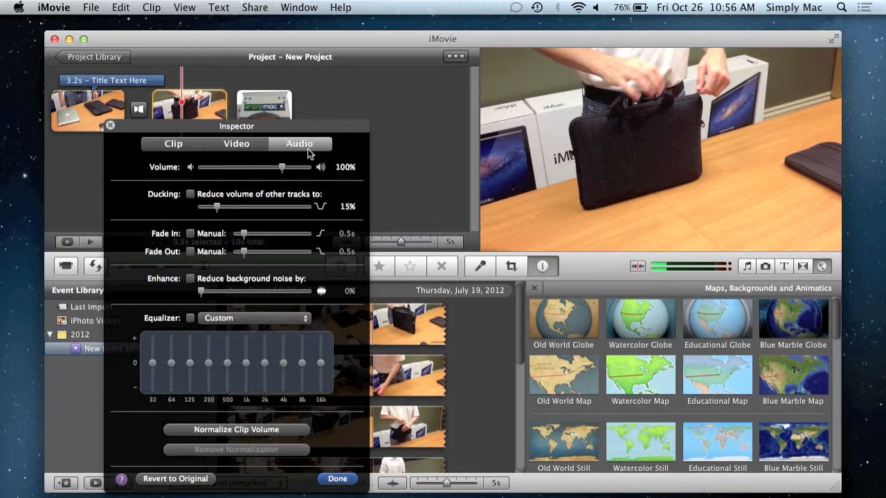
mouse_move(235, 218)
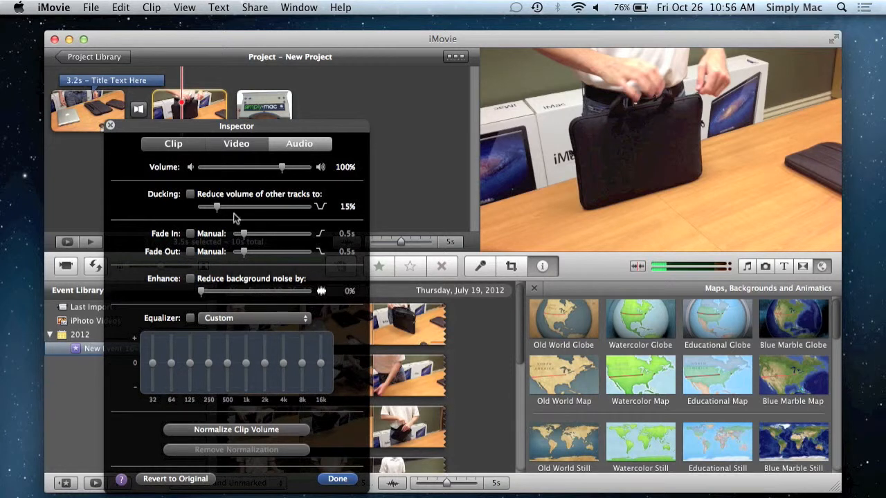
mouse_move(204, 266)
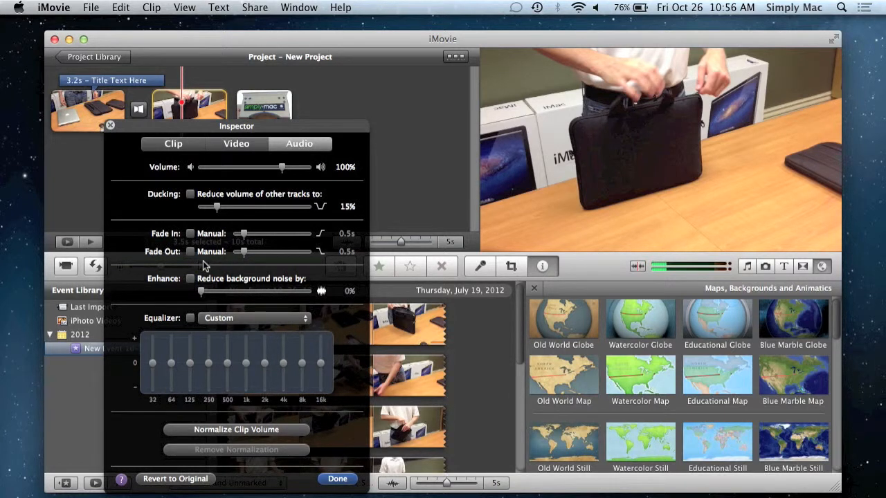
mouse_move(324, 355)
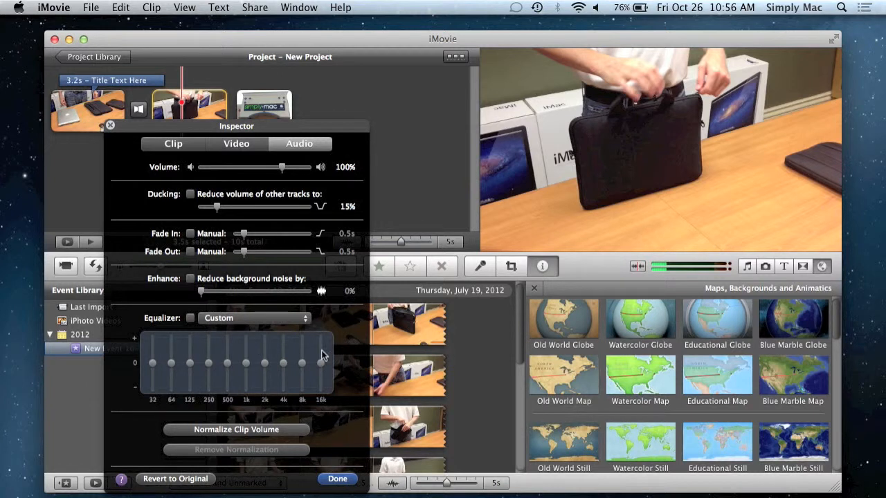
mouse_move(211, 310)
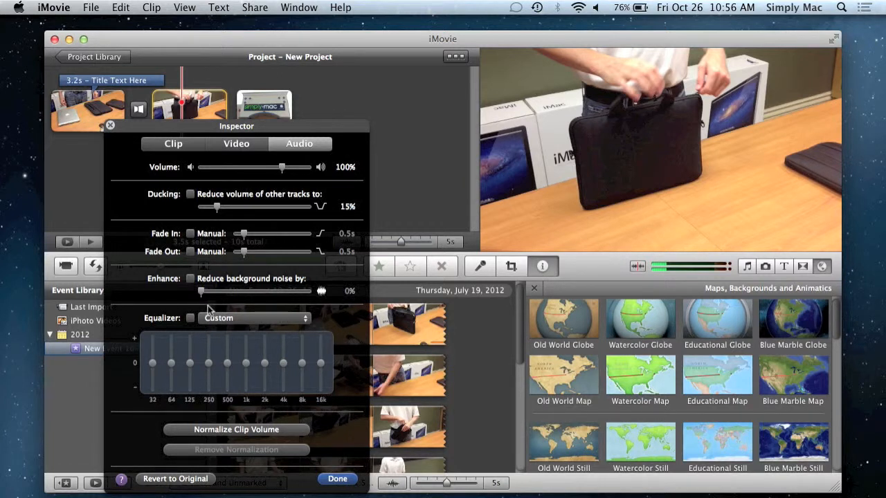
mouse_move(292, 418)
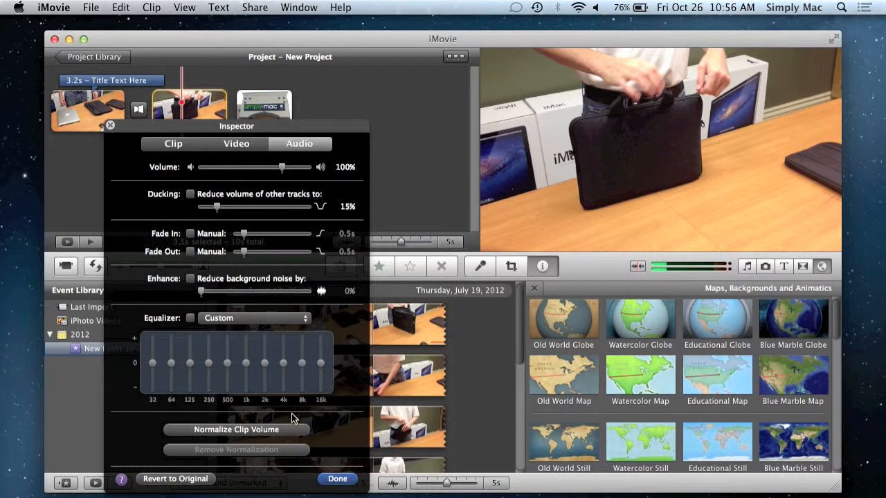
left_click(338, 478)
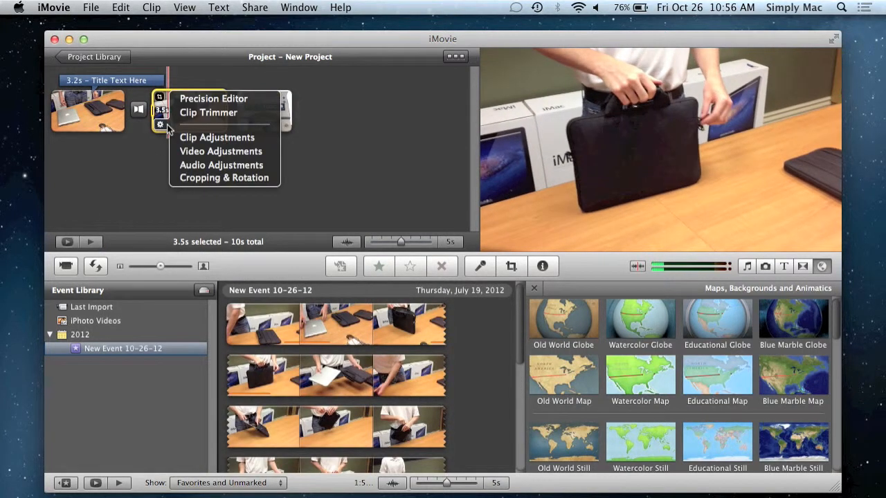
mouse_move(224, 178)
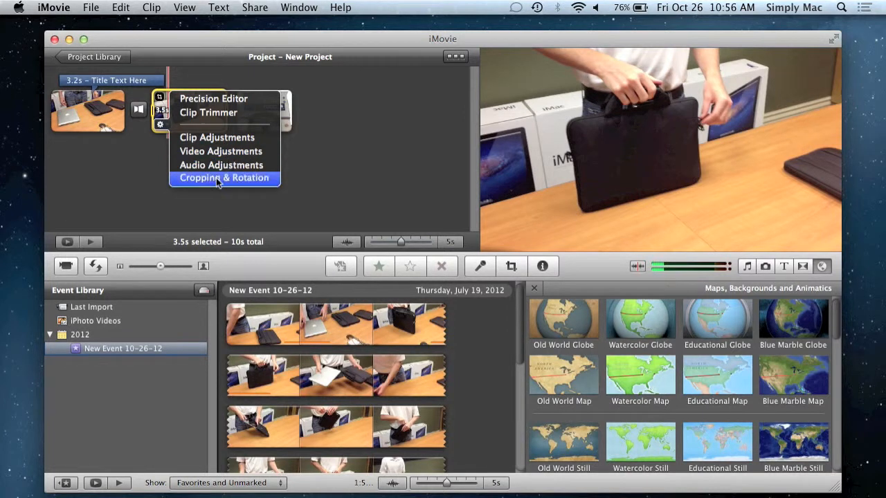
left_click(223, 178)
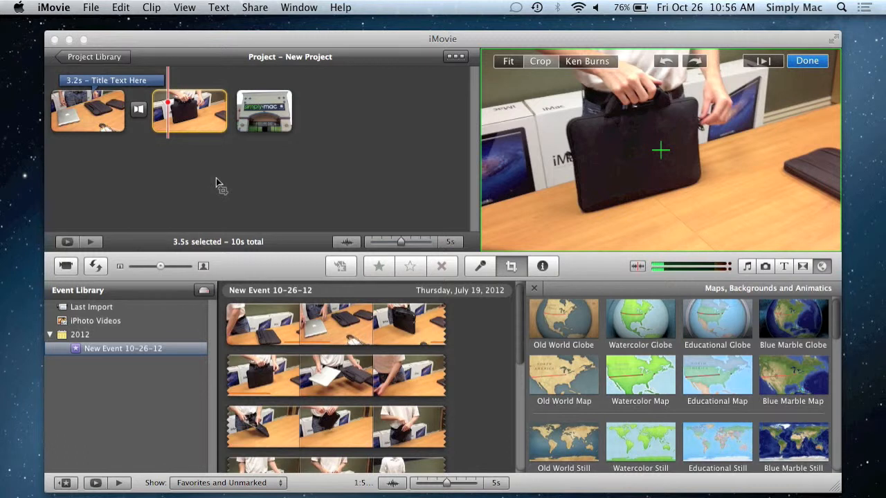
left_click(807, 61)
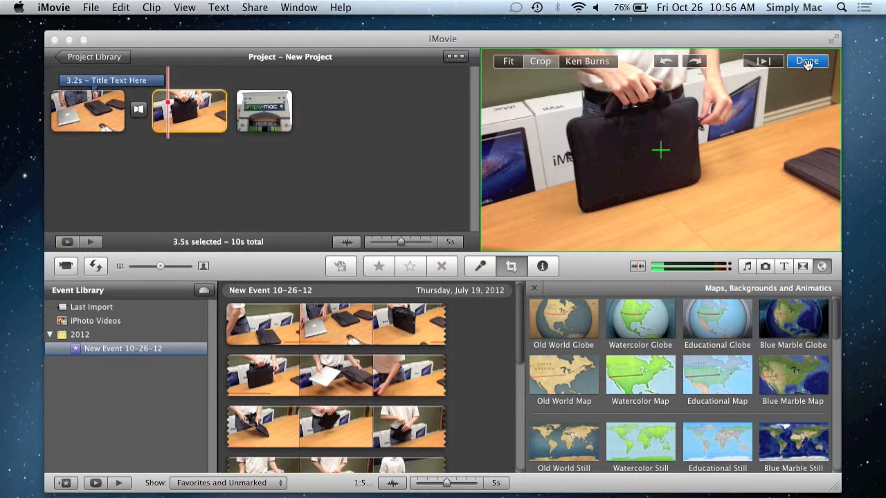
left_click(807, 60)
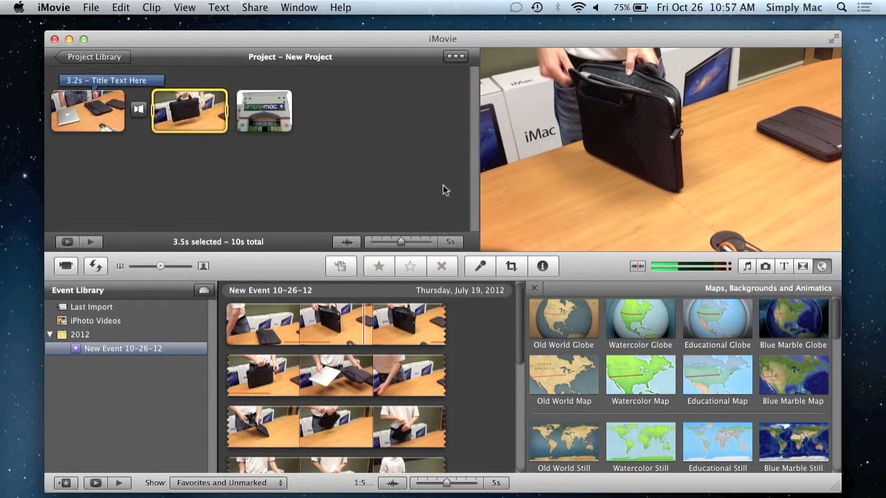
mouse_move(330, 173)
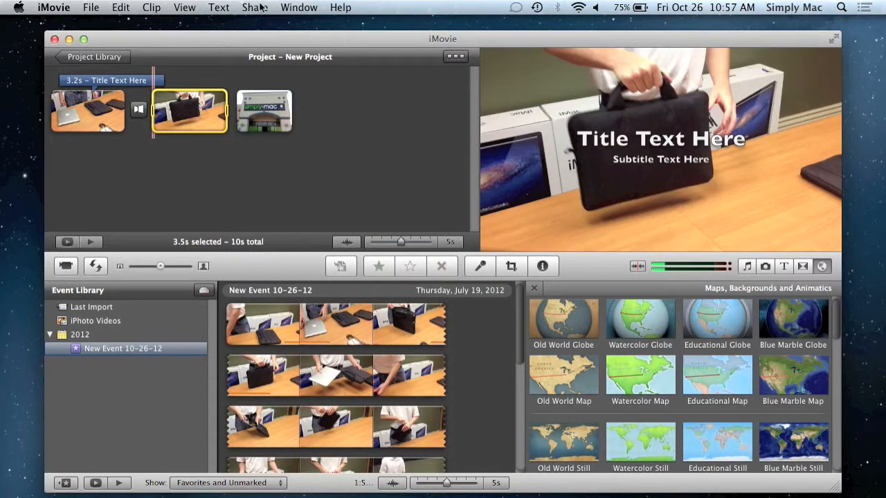
left_click(255, 8)
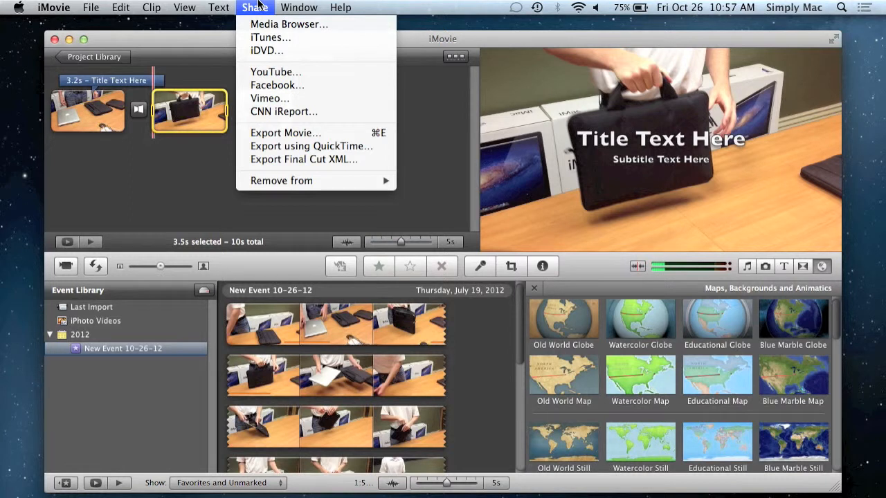
mouse_move(269, 38)
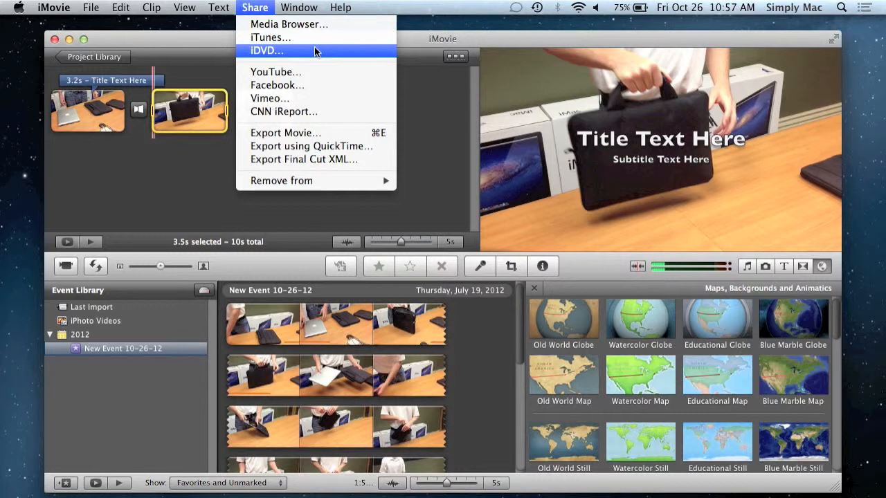
mouse_move(301, 54)
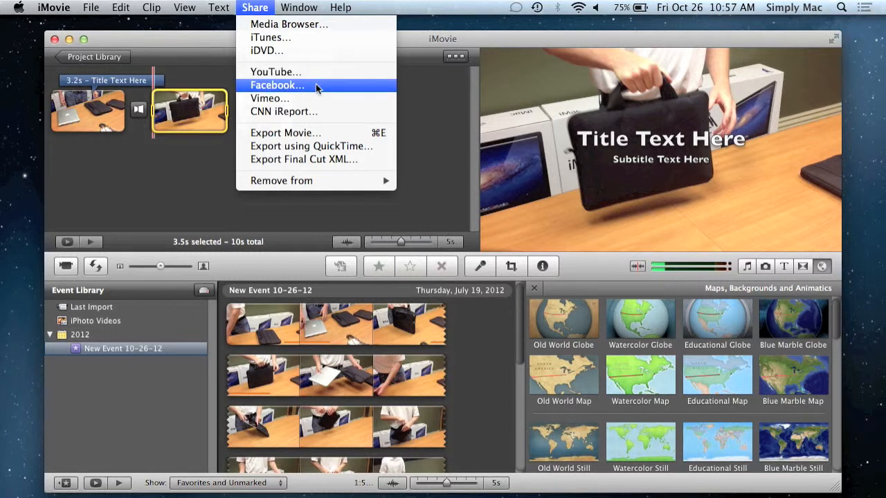
mouse_move(284, 111)
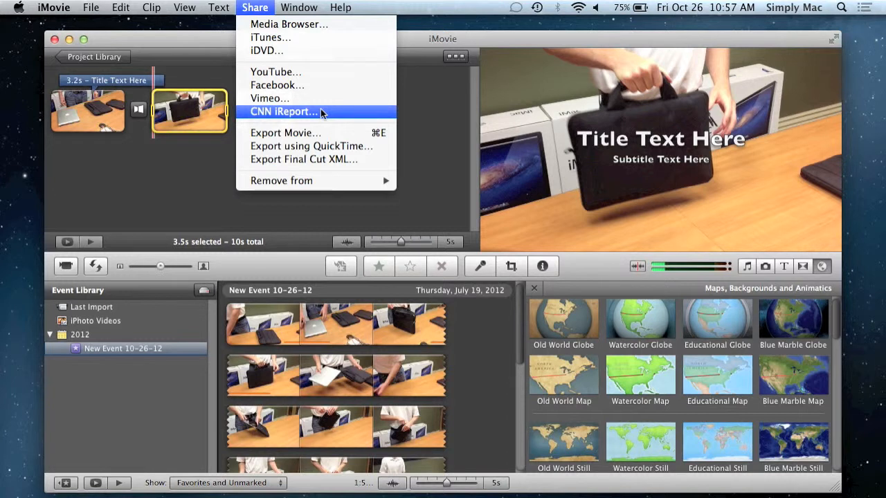
mouse_move(308, 133)
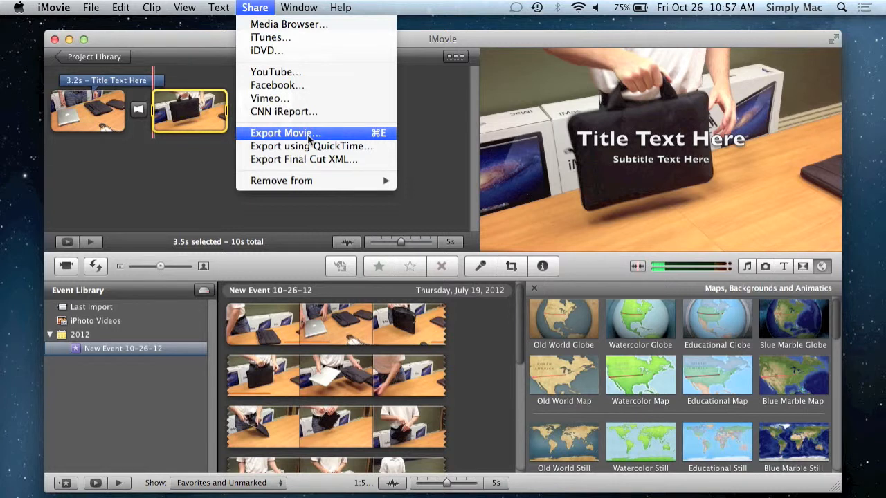
mouse_move(281, 181)
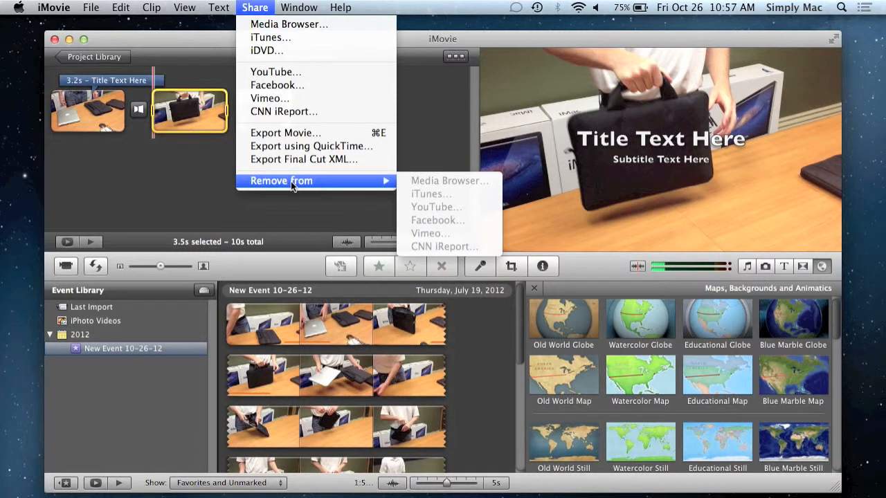
mouse_move(186, 213)
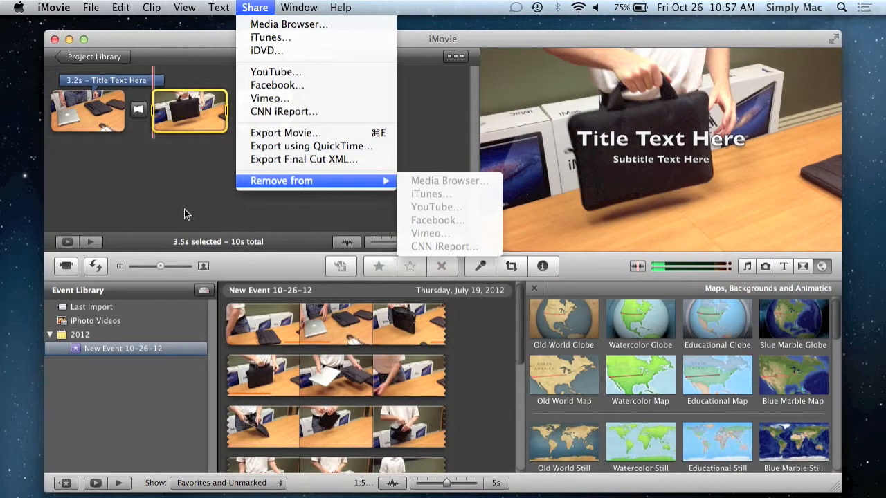
left_click(185, 203)
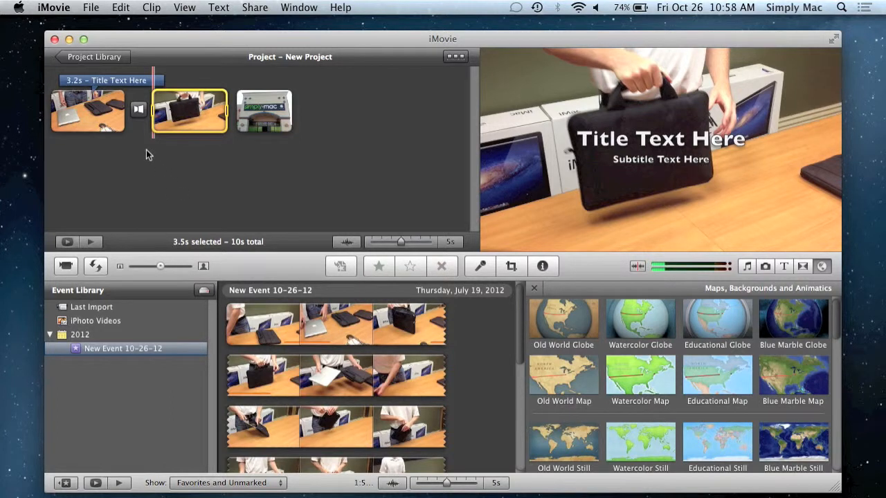
- Show the File menu's new project, import and finalize commands
left_click(90, 7)
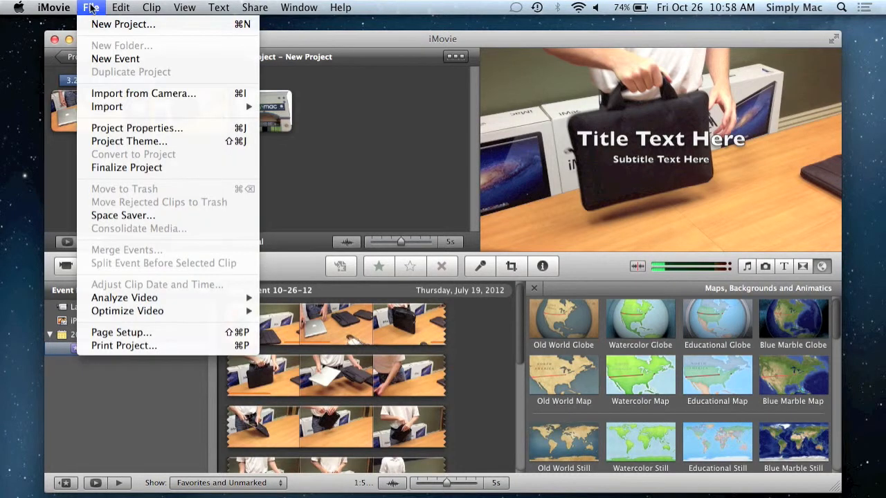
mouse_move(107, 107)
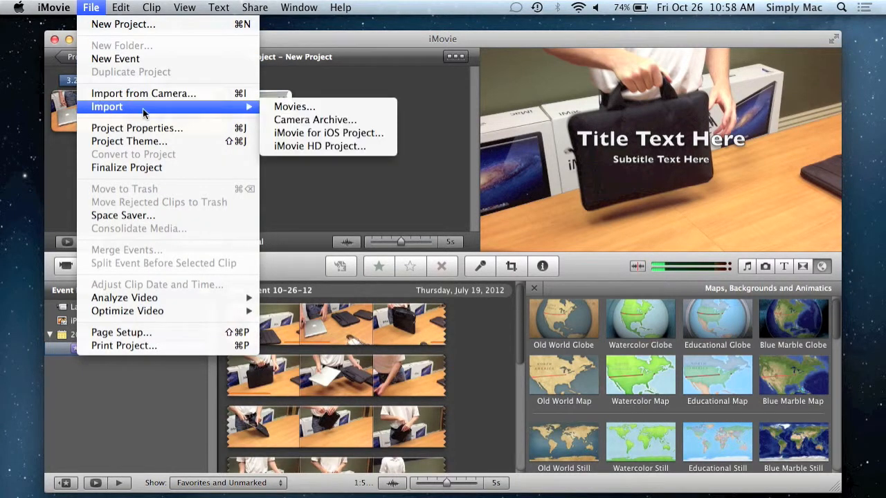
mouse_move(166, 112)
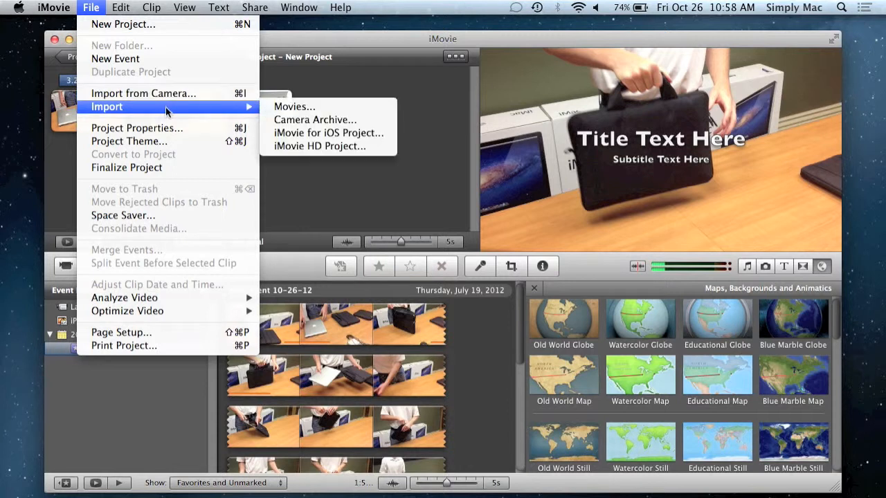
mouse_move(294, 106)
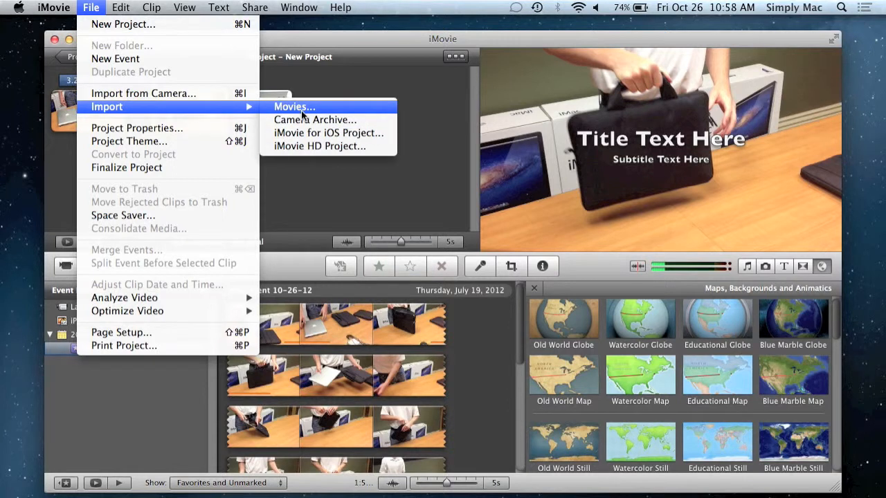
mouse_move(315, 120)
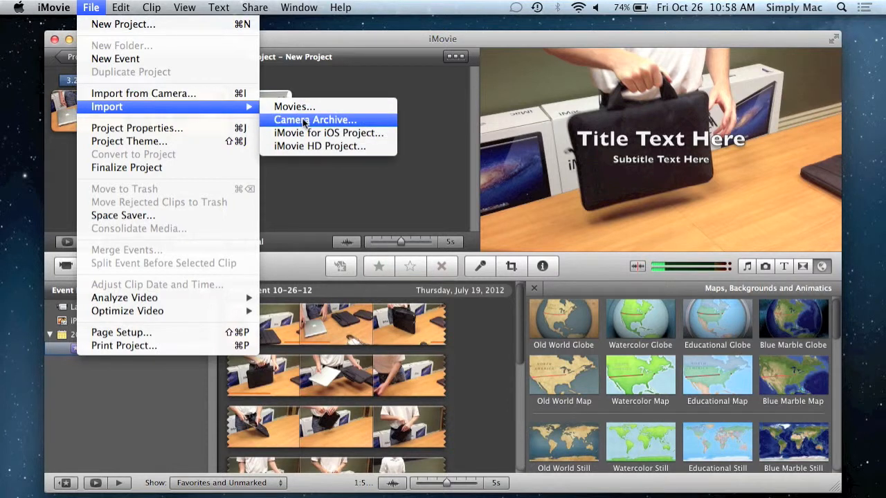
mouse_move(143, 93)
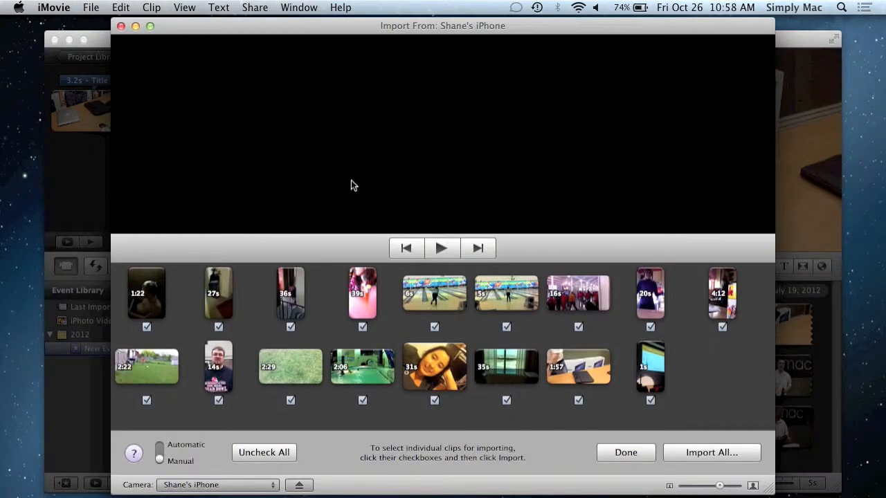
mouse_move(553, 386)
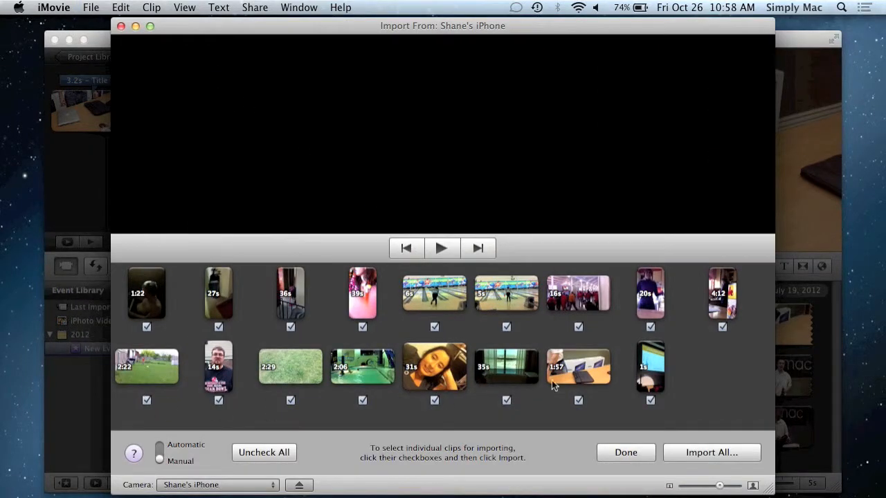
mouse_move(665, 303)
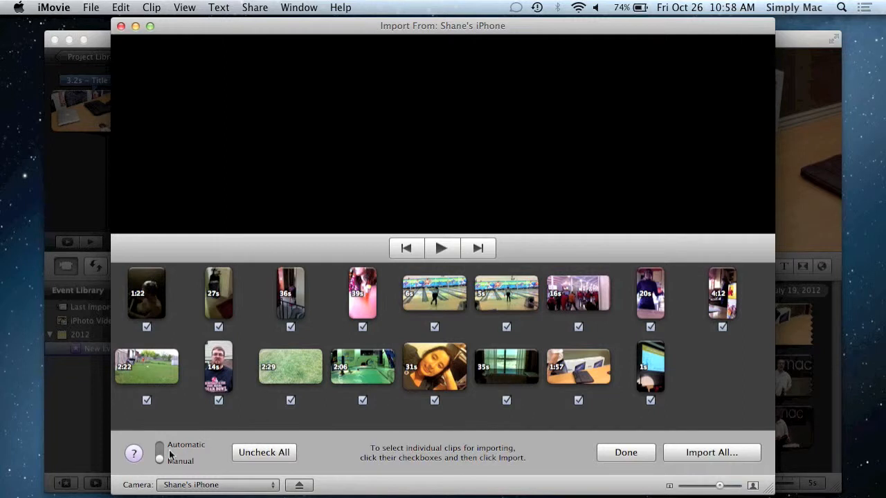
mouse_move(321, 268)
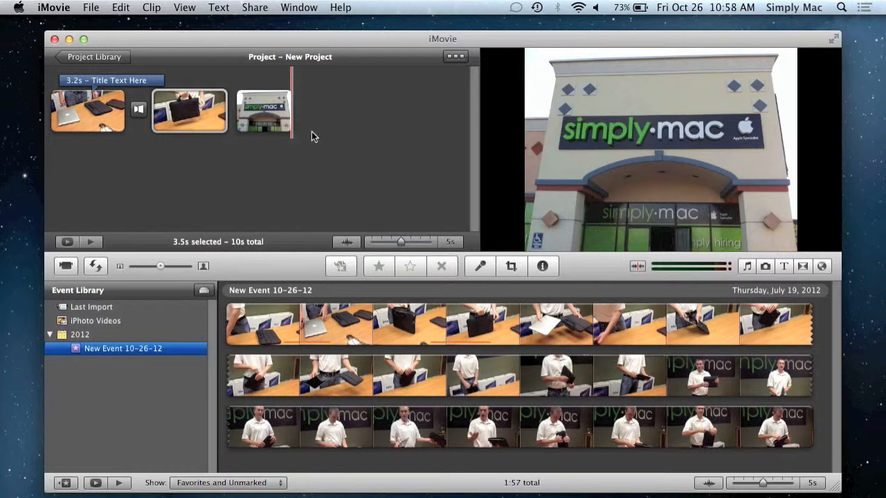
mouse_move(317, 135)
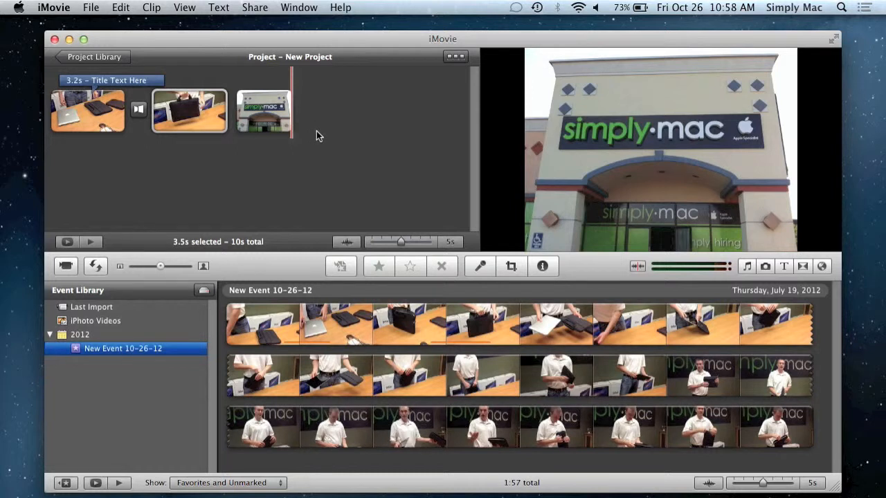